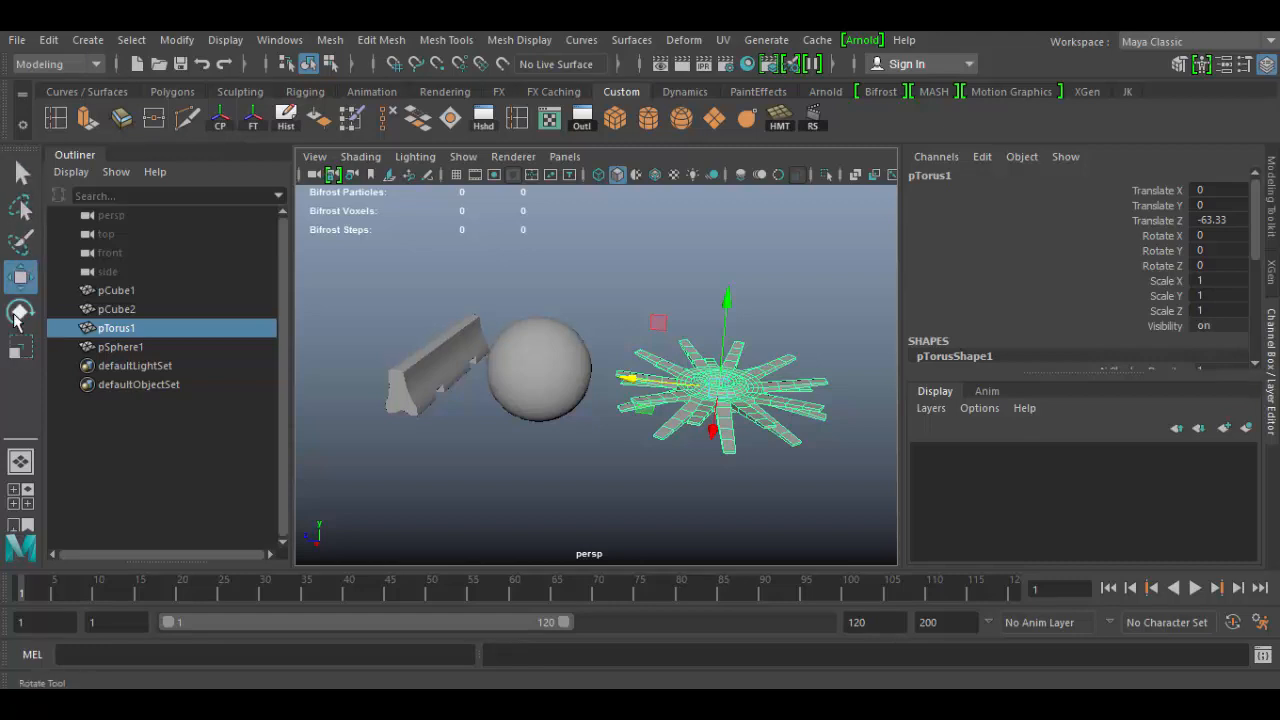
Switch pTorus1 from the Rotate Tool to the Scale Tool, showing the scale manipulator
left_click(22, 347)
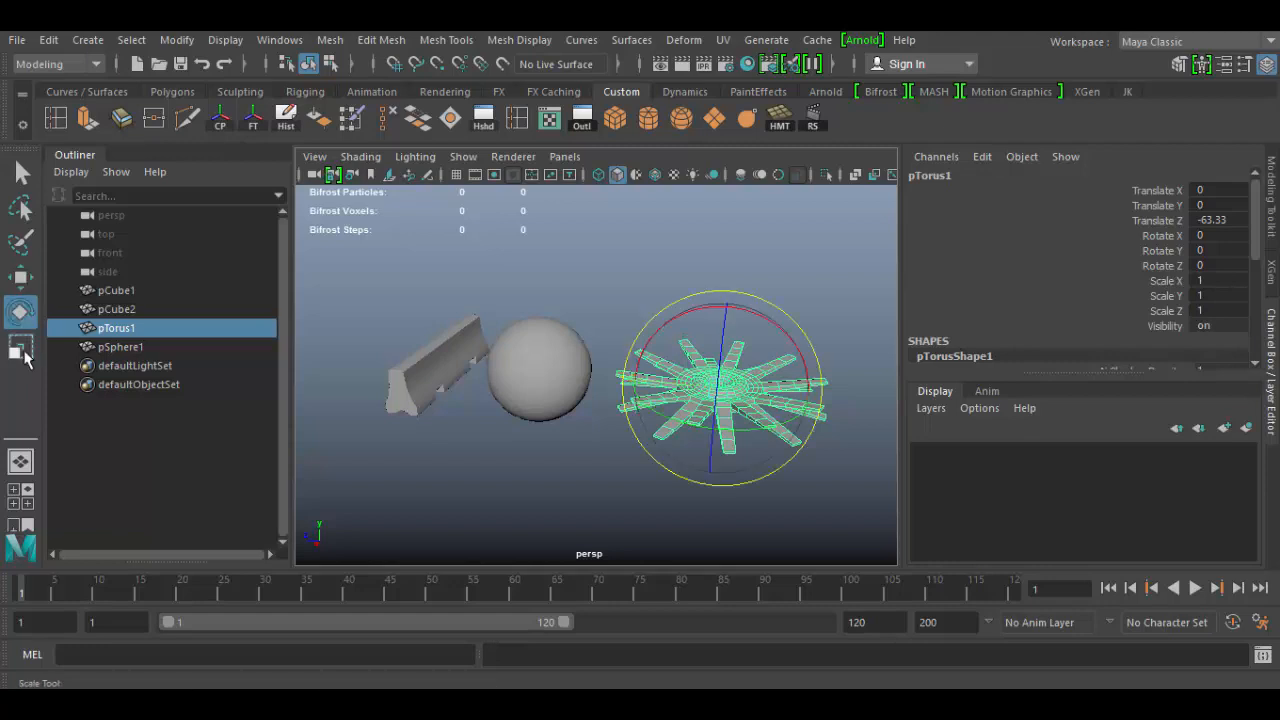
left_click(22, 348)
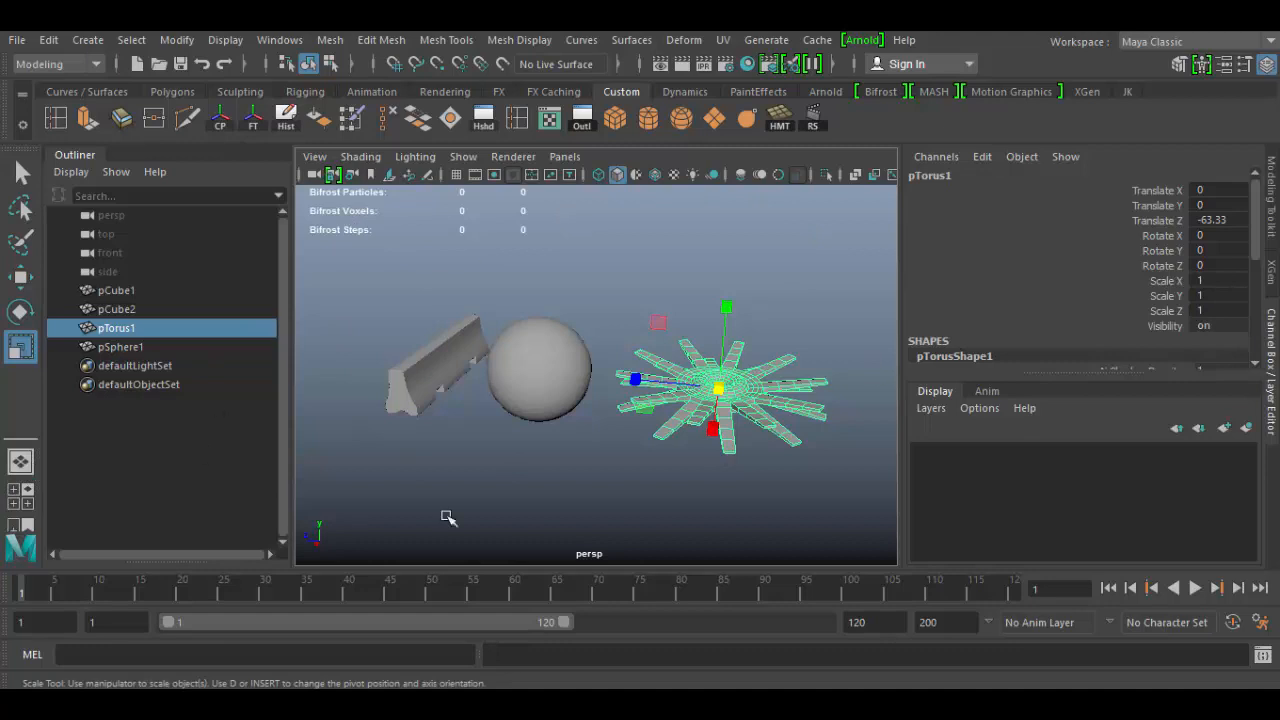
left_click(22, 491)
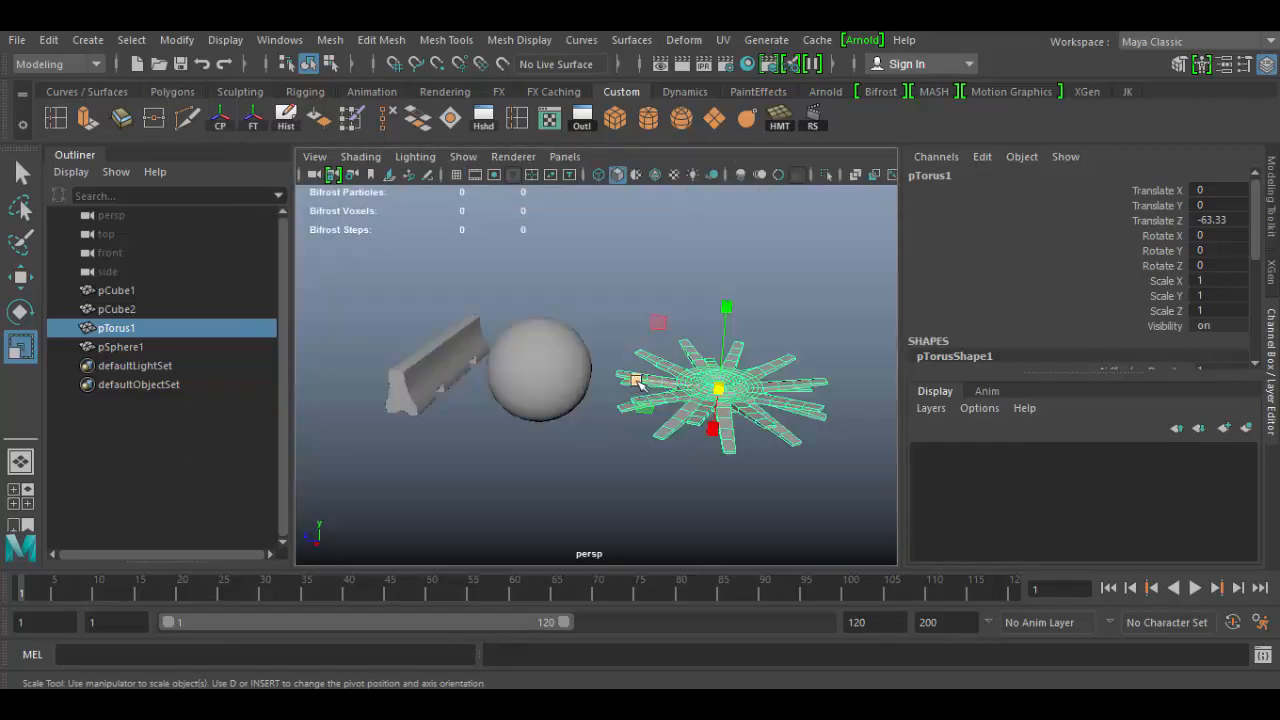
Try Paint Selection, then return to the plain Select Tool (Q) to pick objects
left_click(20, 172)
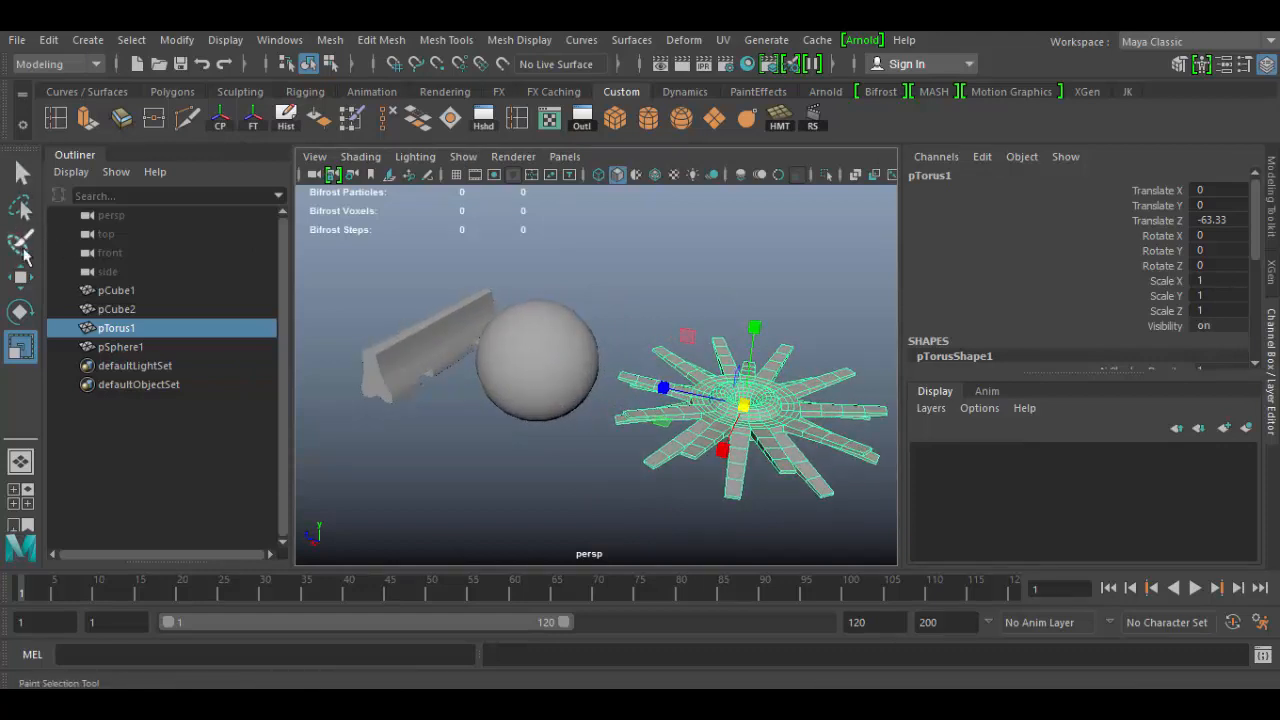
left_click(20, 173)
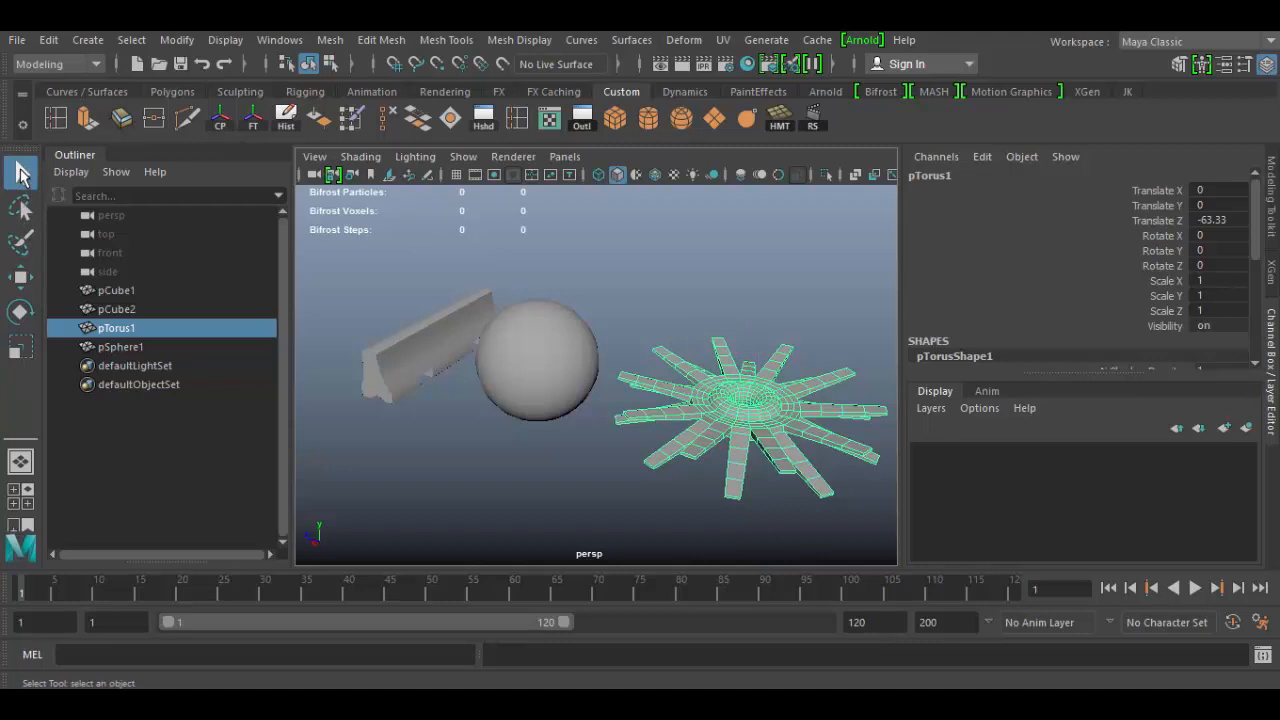
mouse_move(385, 320)
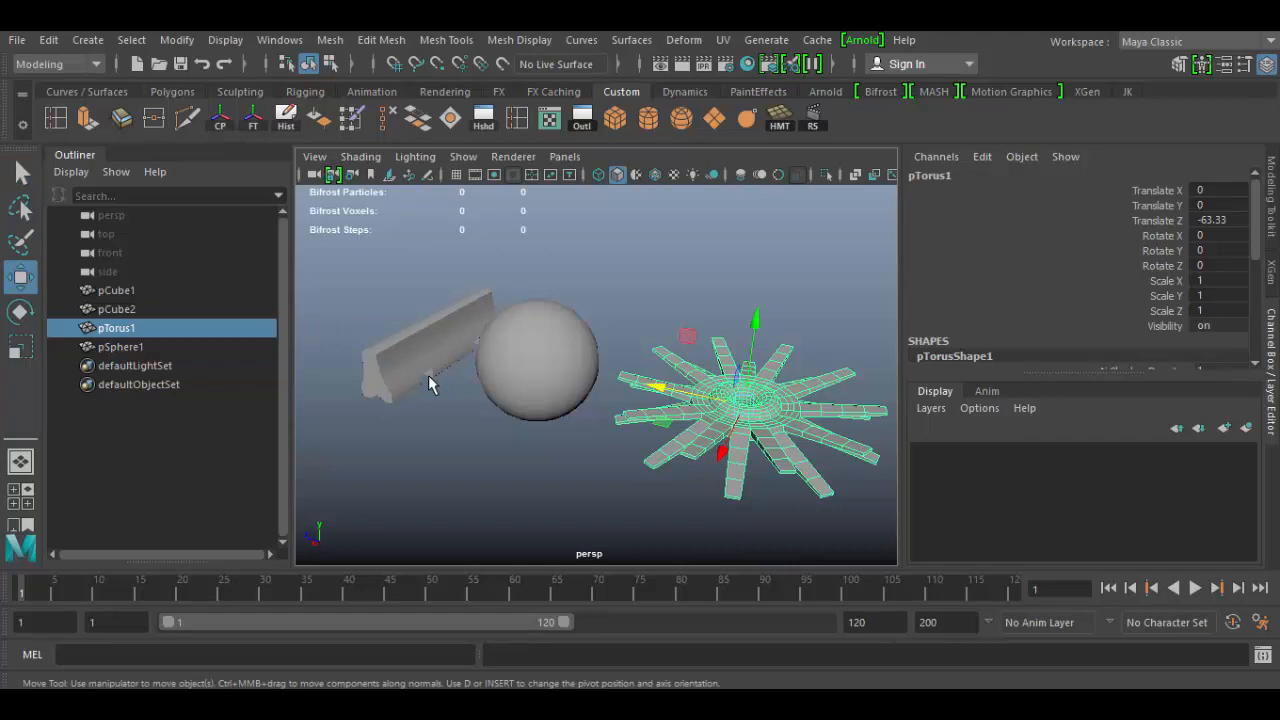
key("q")
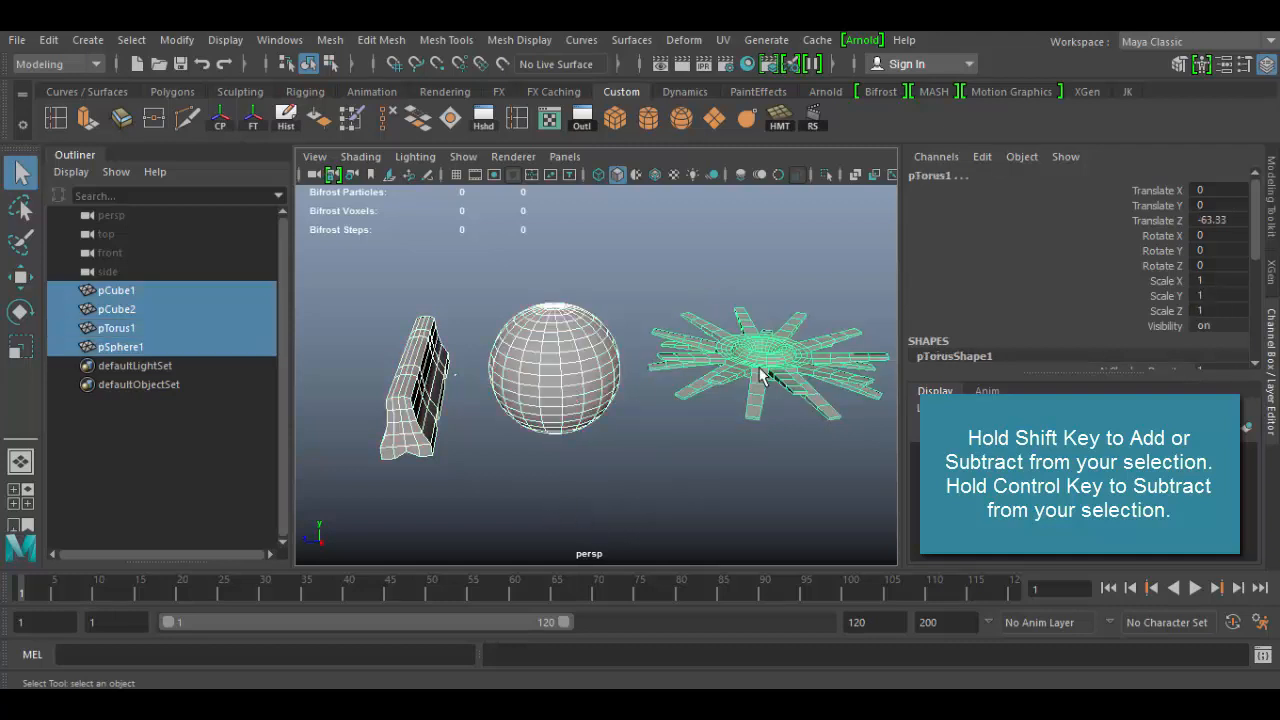
mouse_move(525, 310)
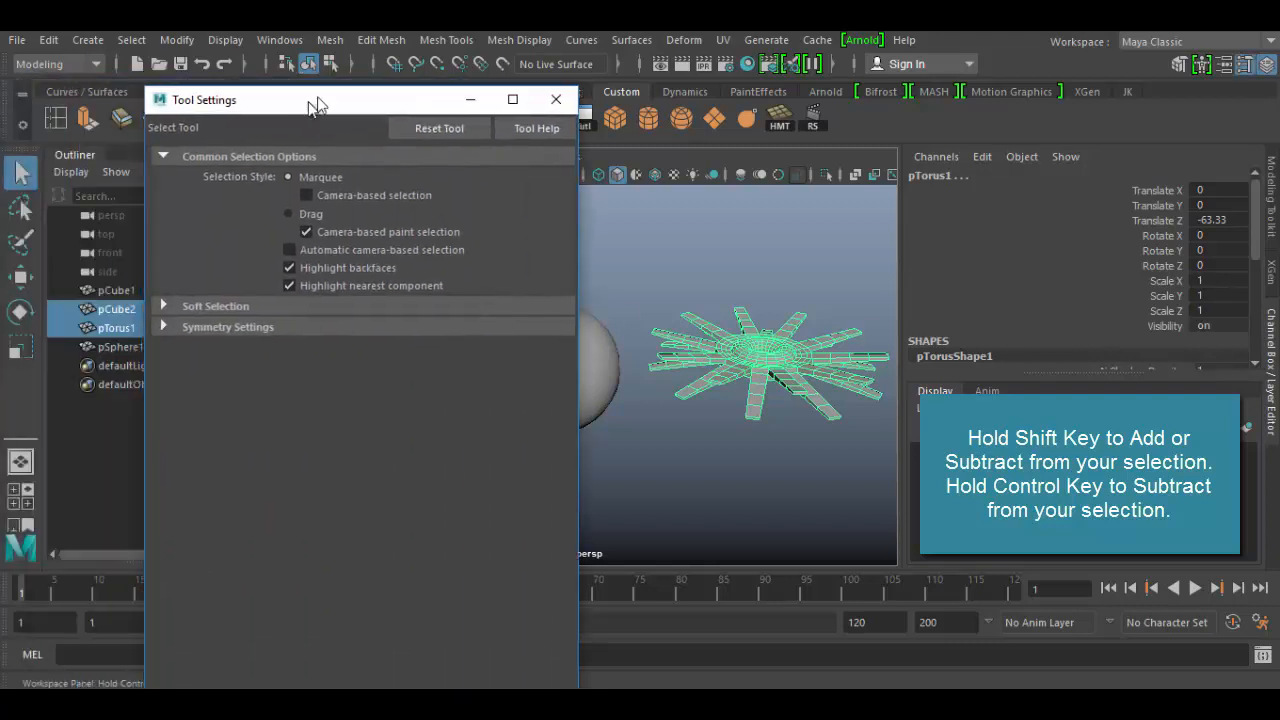
Close Tool Settings and reopen it with the Show/Hide Tool Settings button
left_click(556, 99)
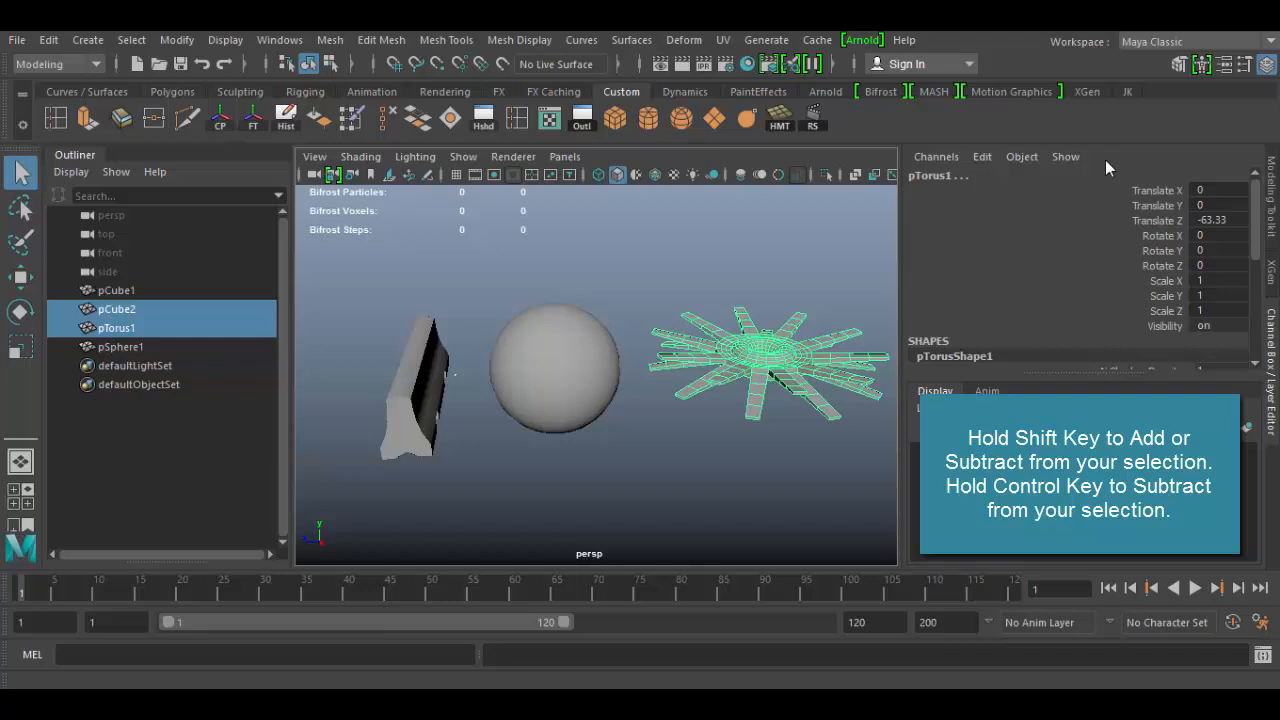
mouse_move(1247, 65)
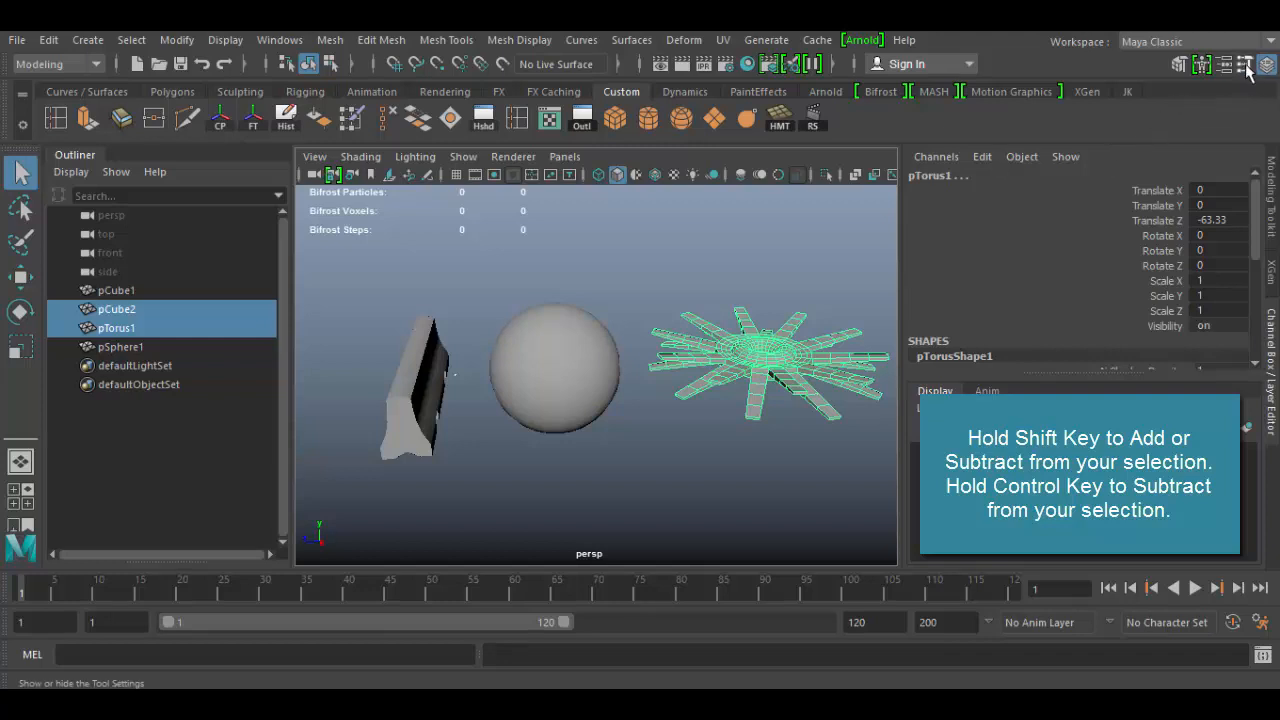
left_click(1246, 64)
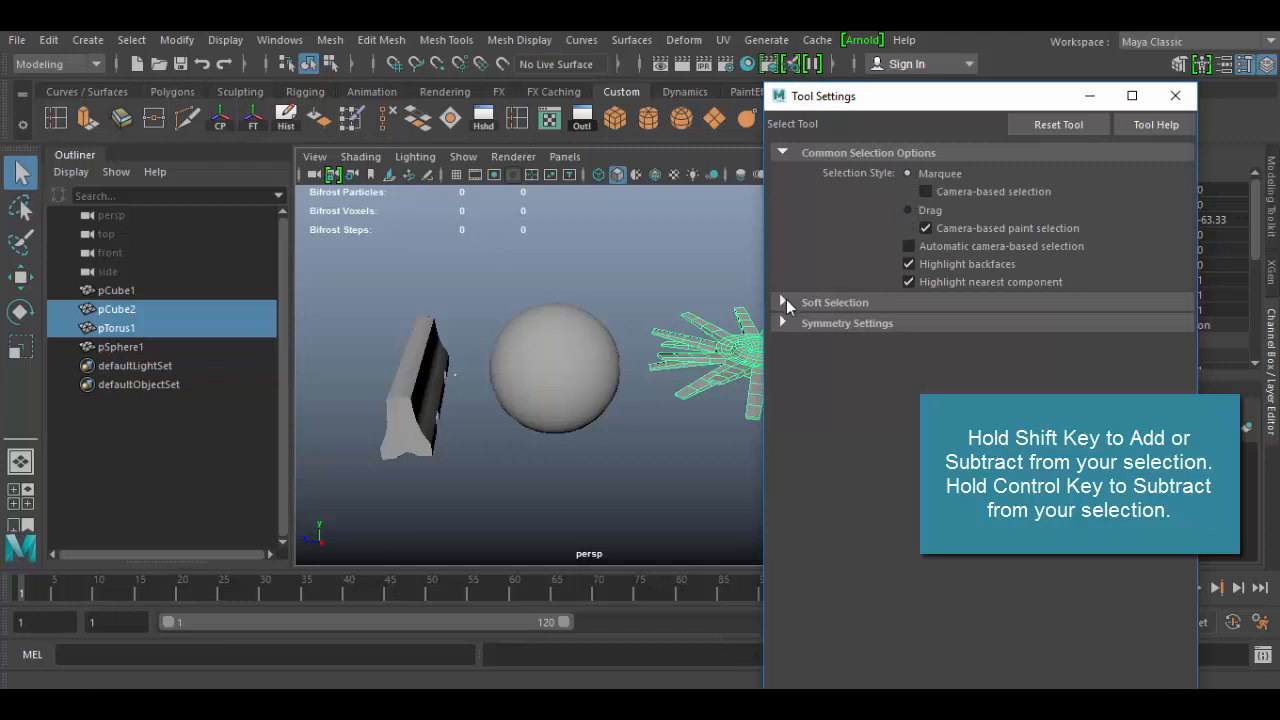
mouse_move(785, 165)
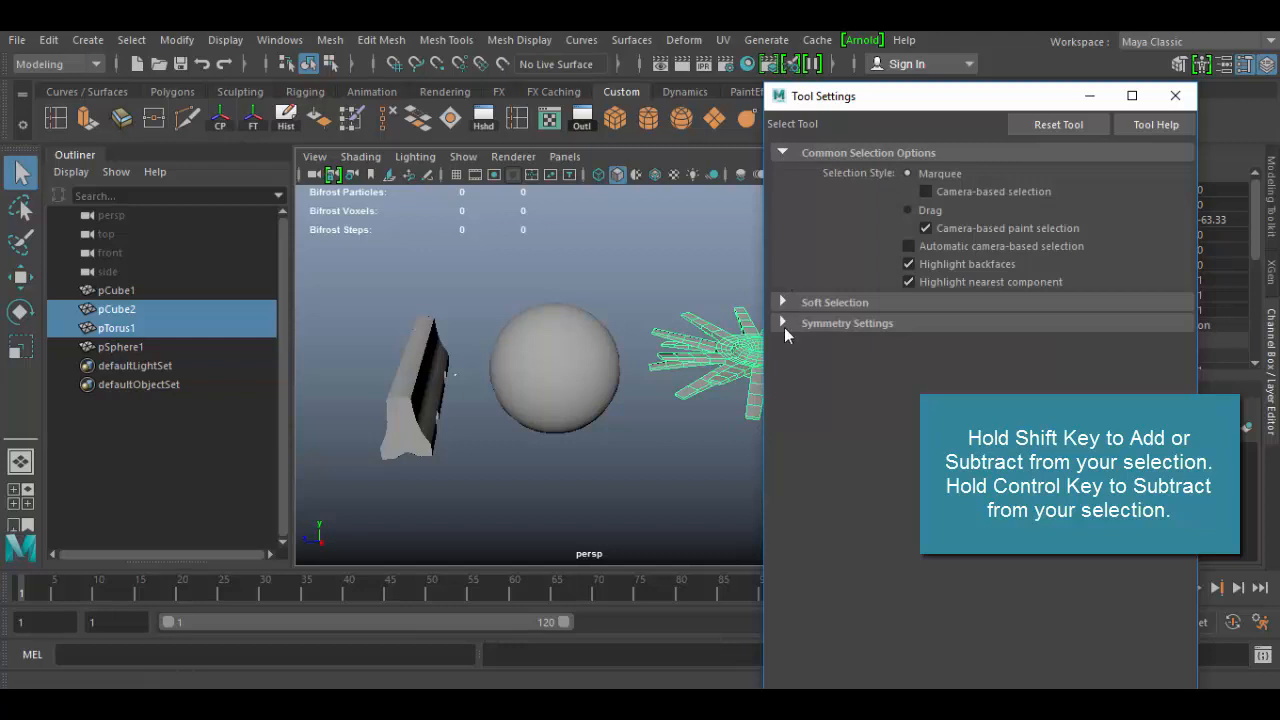
mouse_move(836, 268)
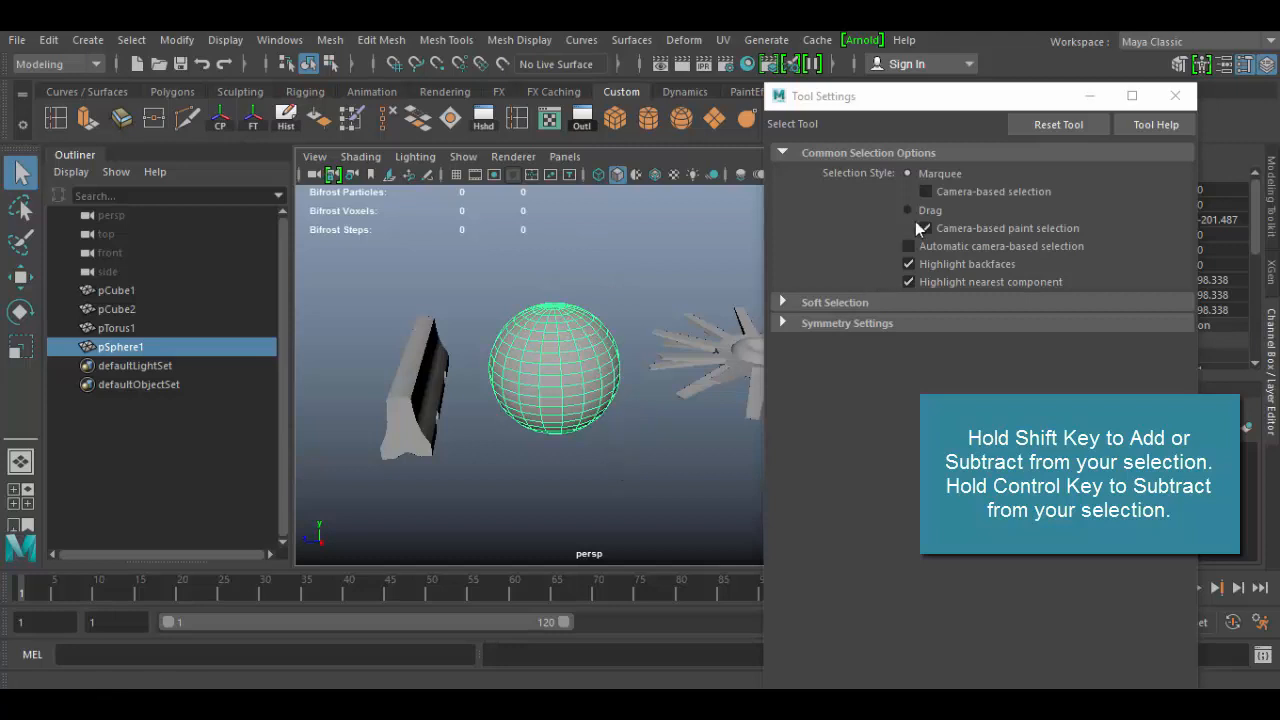
Paint-select sphere faces in Face mode with Drag style, then marquee-select camera-facing faces
left_click(907, 210)
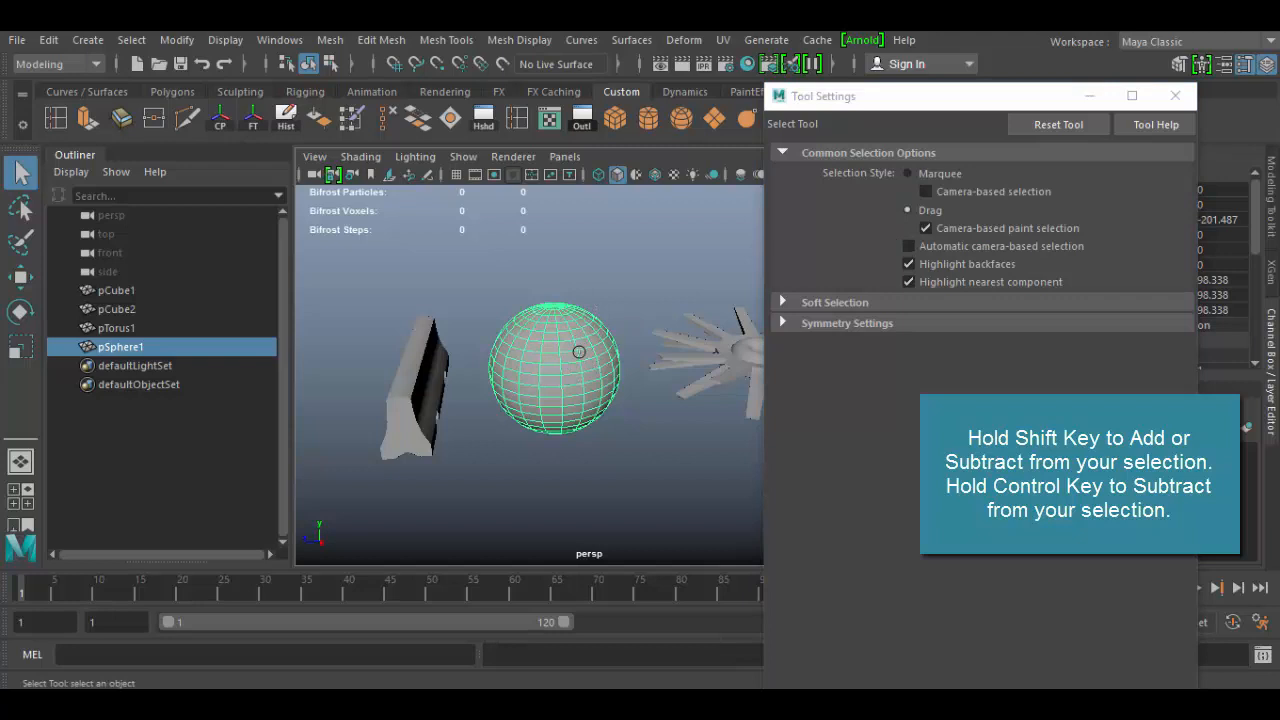
left_click_drag(495, 320, 545, 430)
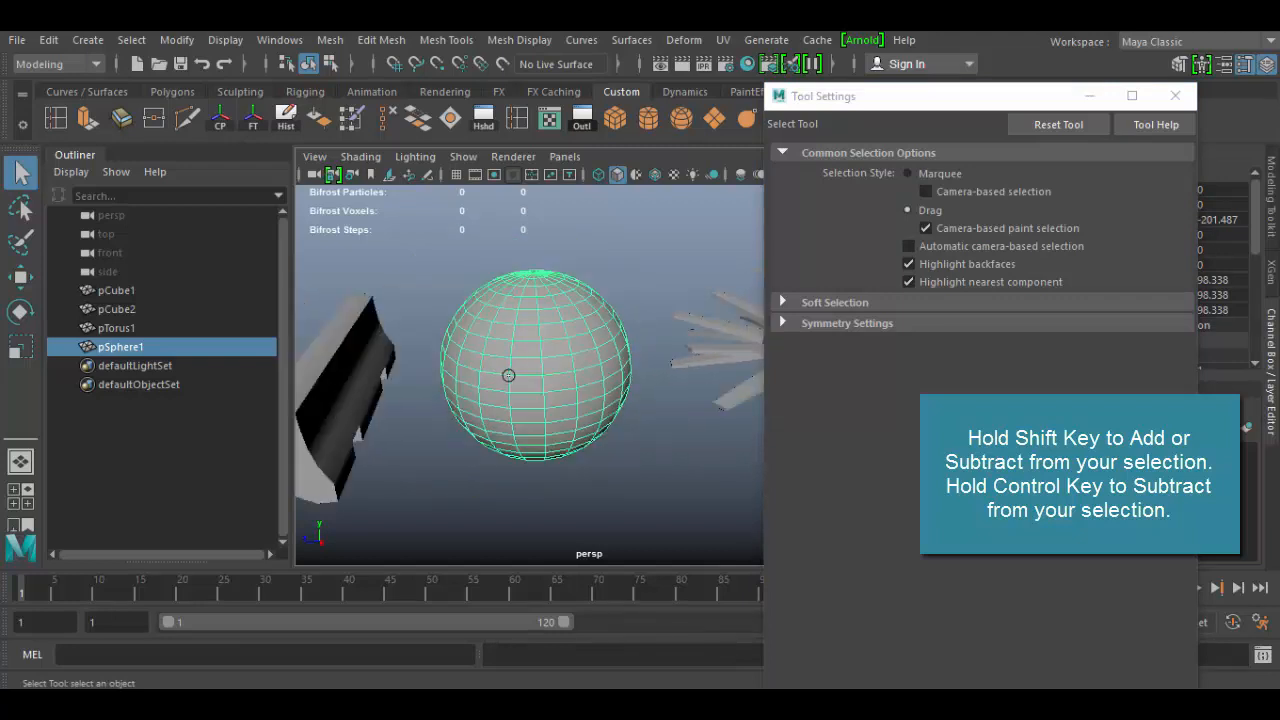
right_click(508, 375)
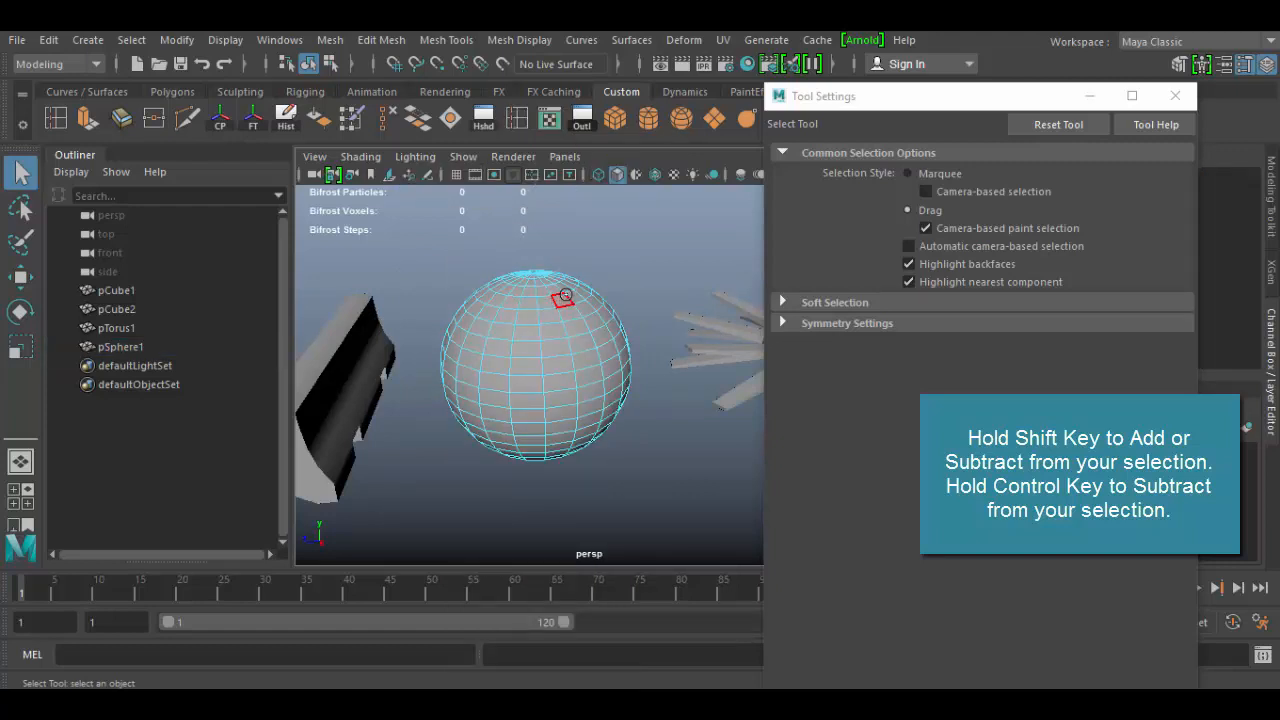
left_click_drag(563, 296, 627, 437)
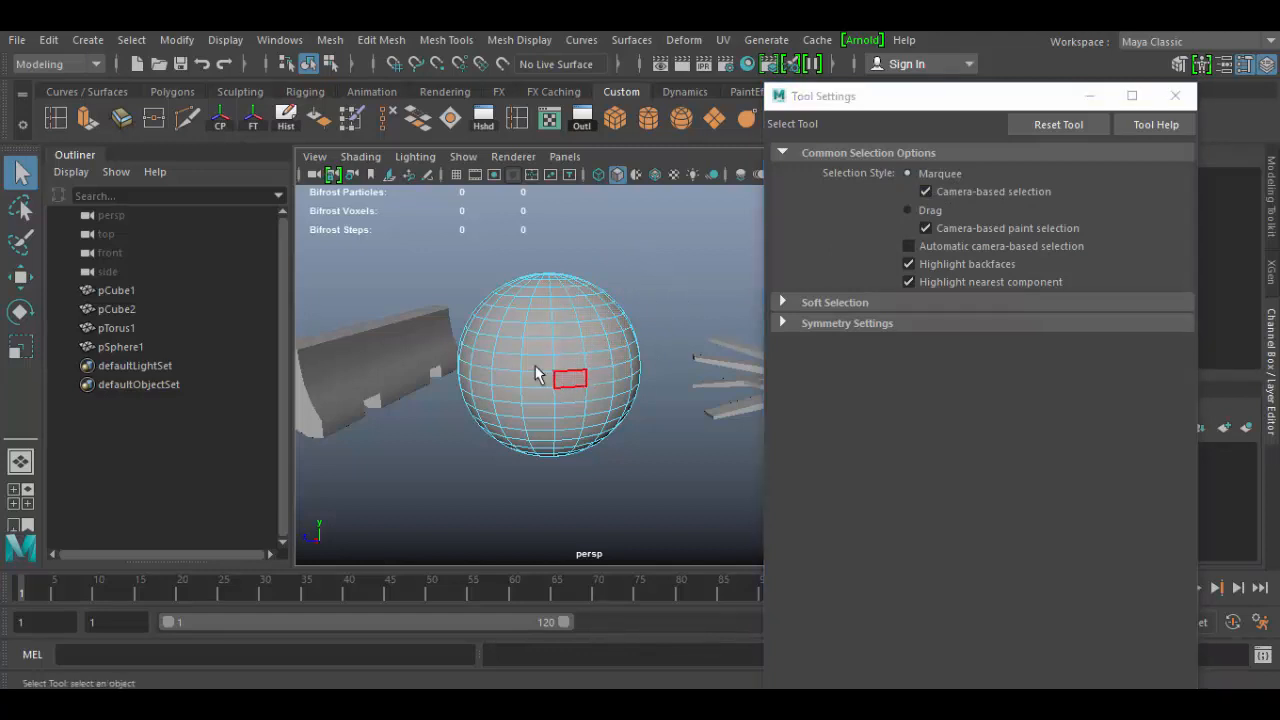
left_click_drag(570, 375, 687, 452)
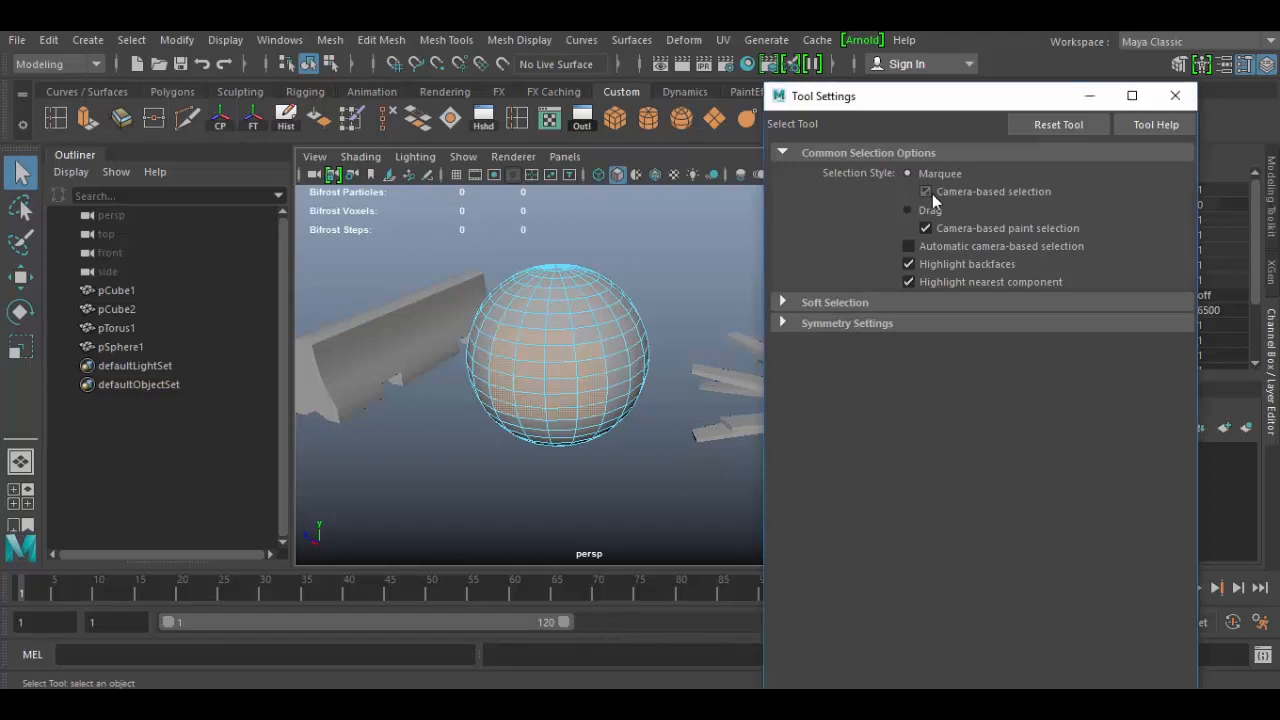
Uncheck Camera-based selection, toggle Highlight backfaces on and off, and expand Soft Selection
left_click(925, 191)
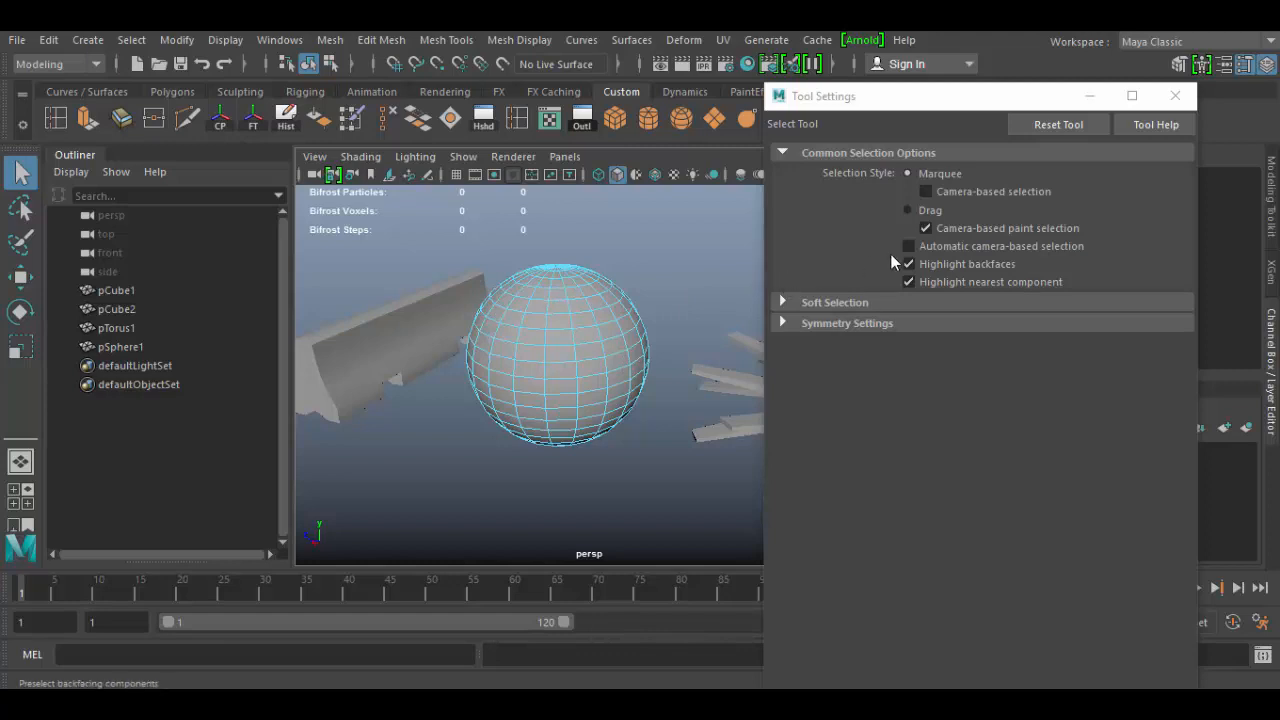
left_click(908, 246)
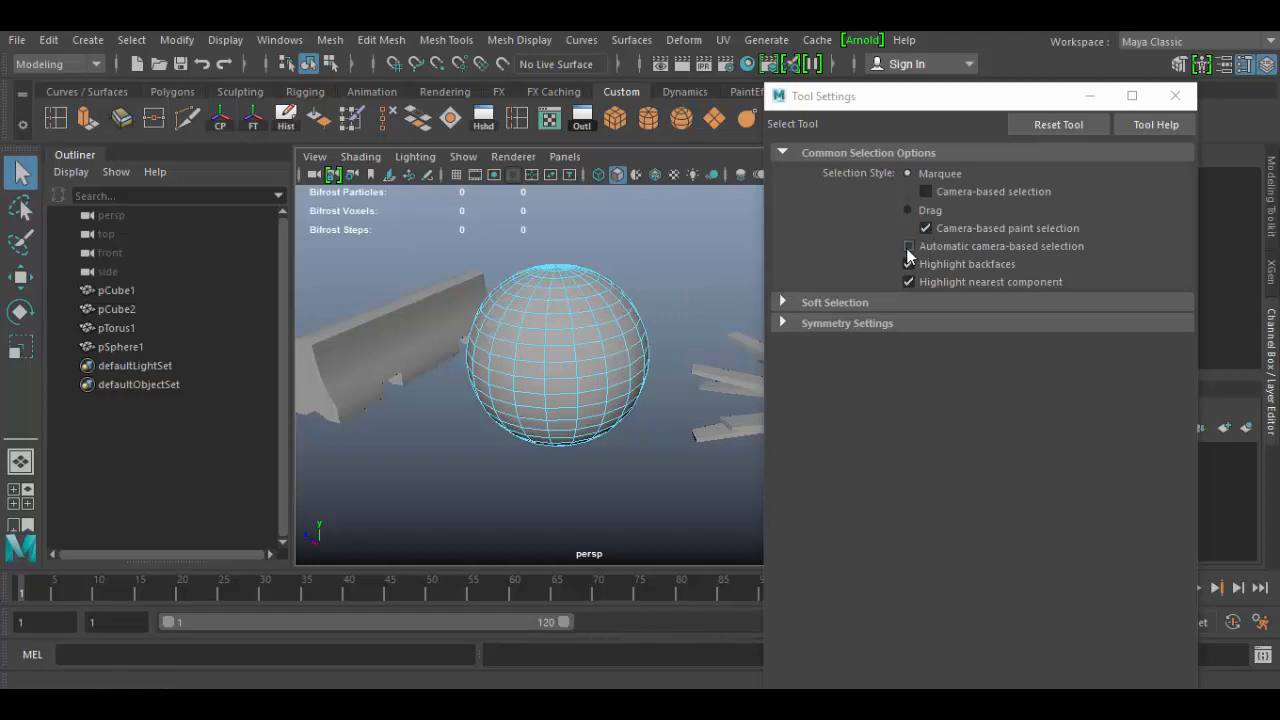
left_click(908, 246)
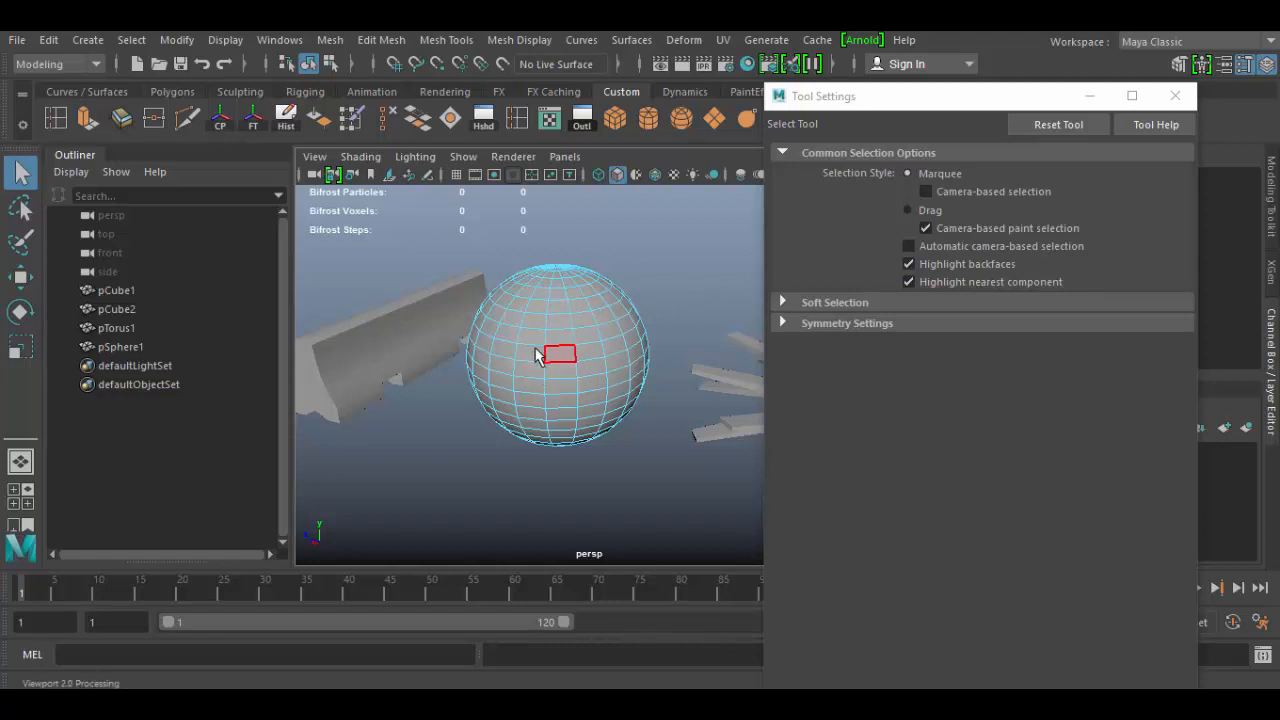
right_click(558, 355)
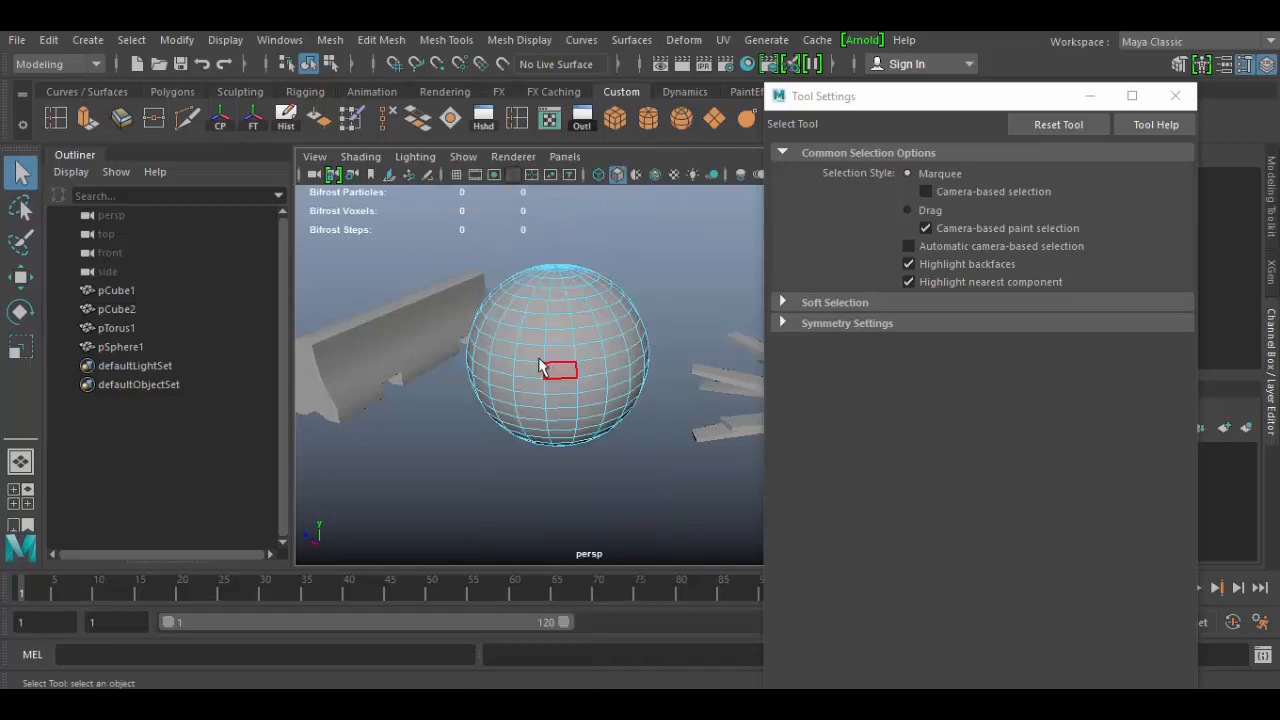
left_click(835, 302)
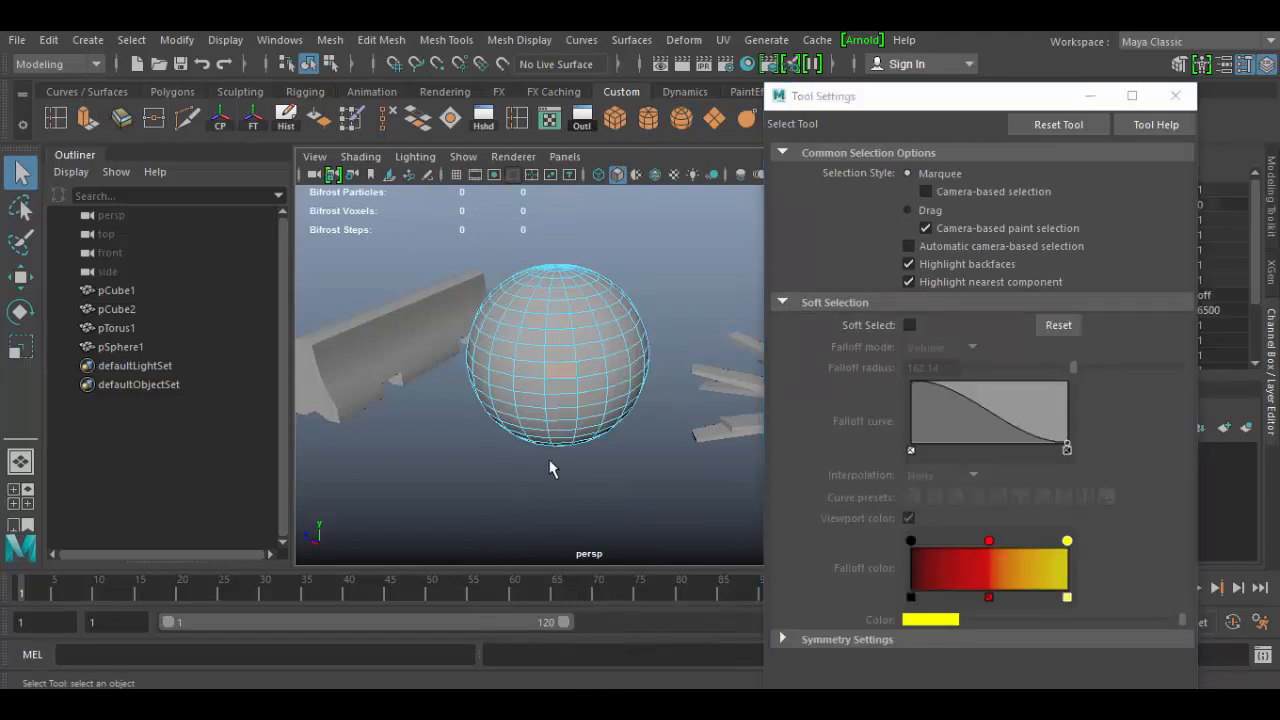
Select a pSphere1 vertex with the Move Tool and tick Soft Select
left_click_drag(555, 468, 630, 451)
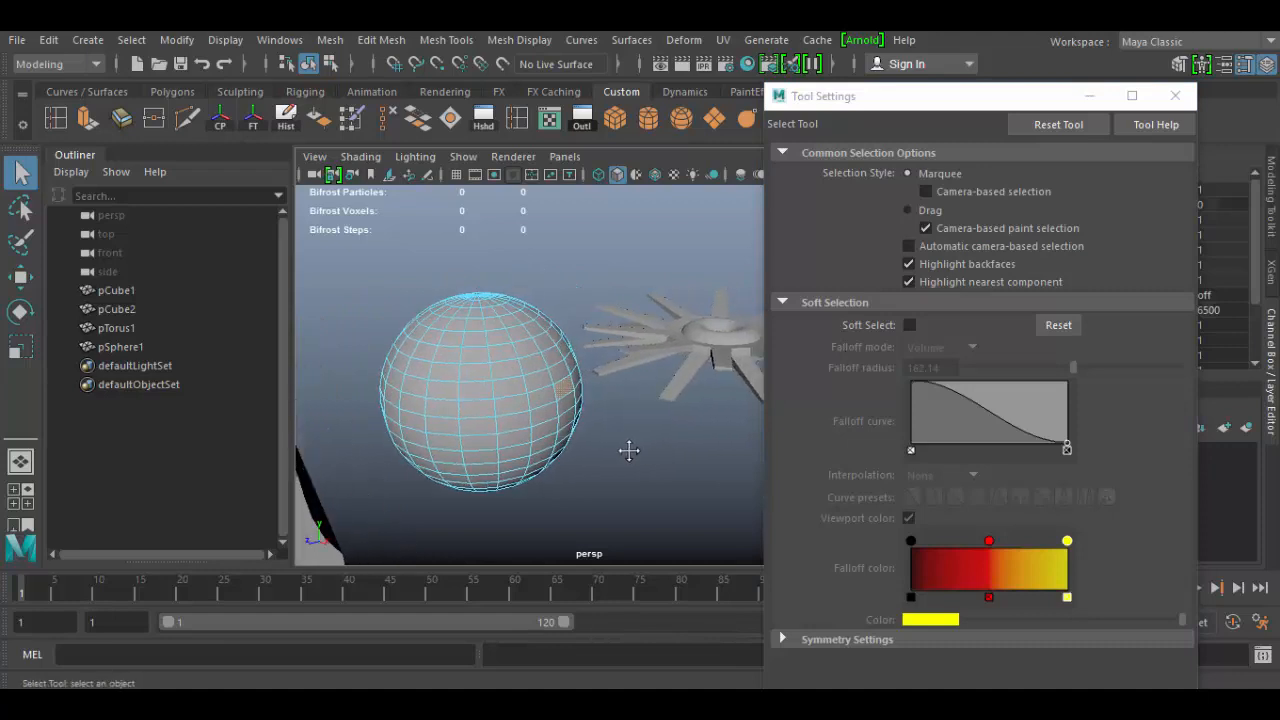
left_click(20, 277)
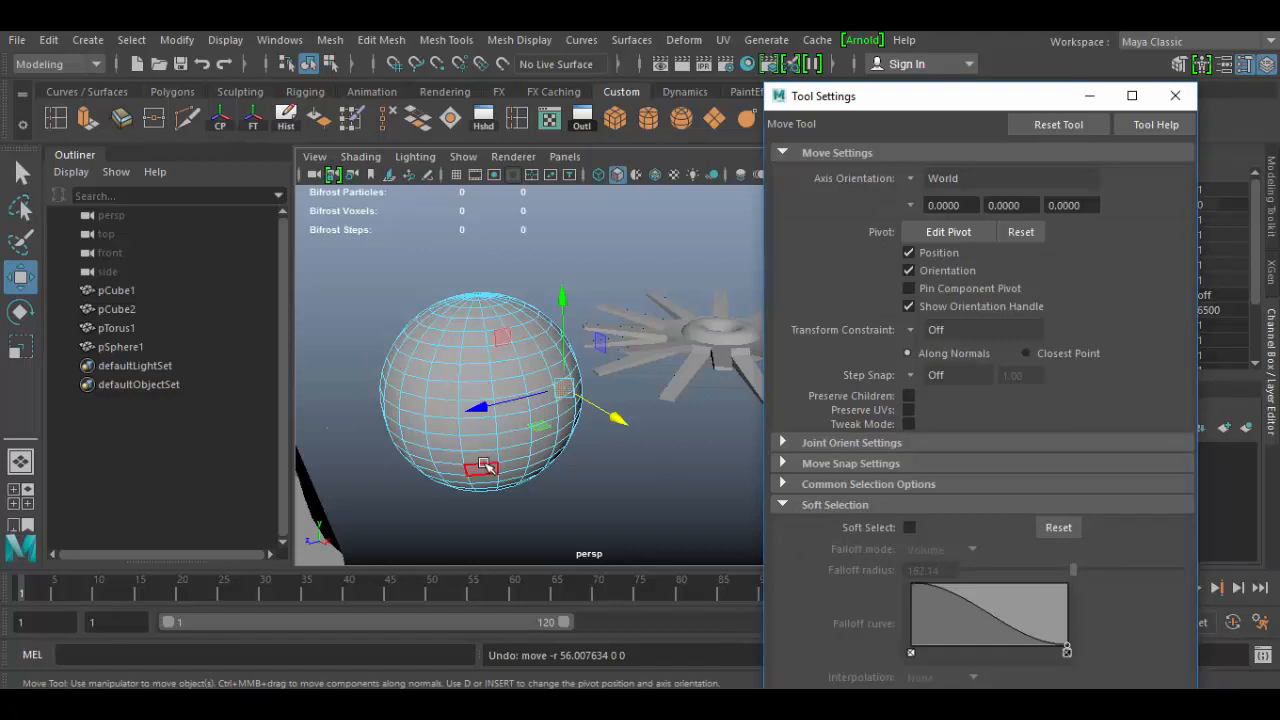
left_click(20, 173)
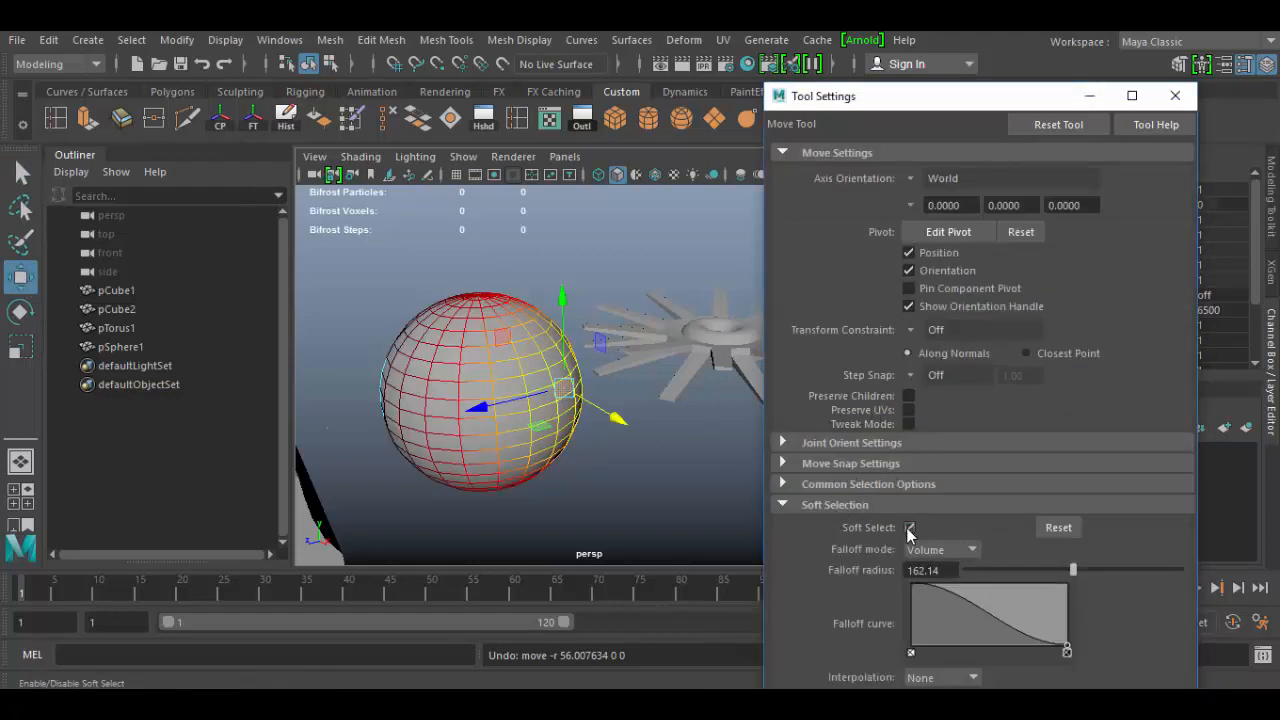
Pull a sphere vertex to test the soft-selection falloff, then undo
left_click(909, 527)
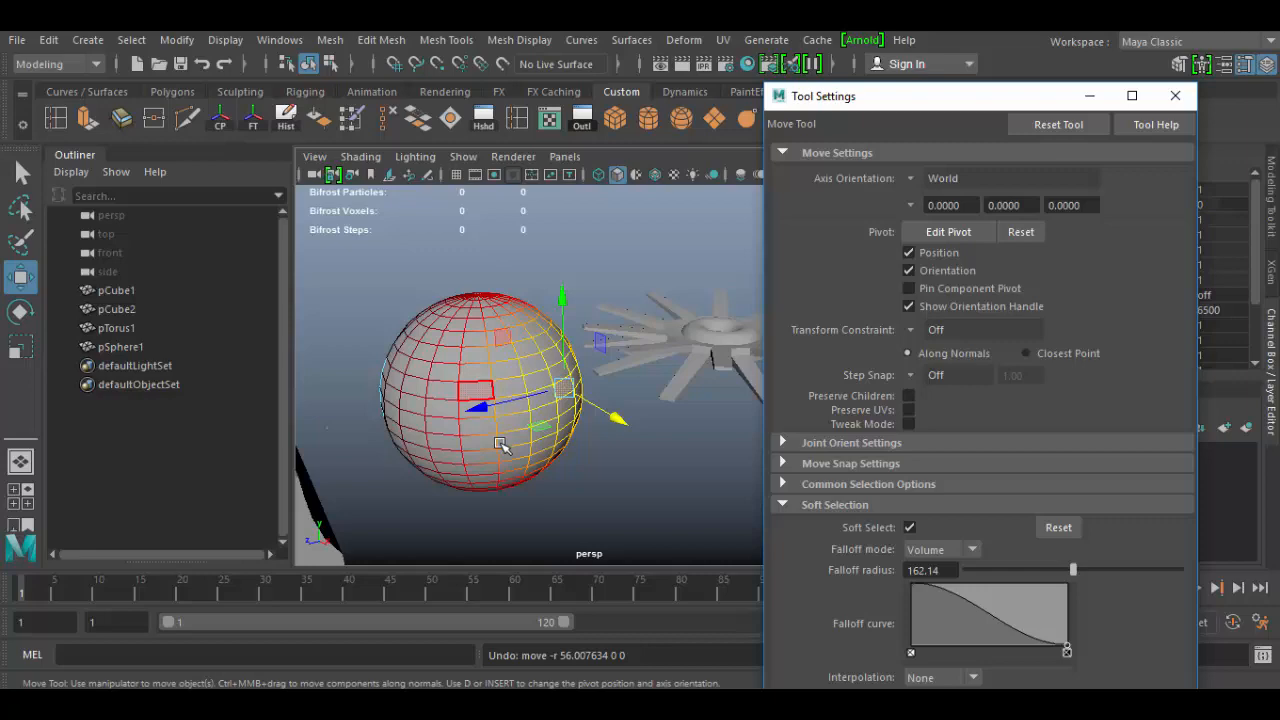
left_click_drag(500, 445, 435, 425)
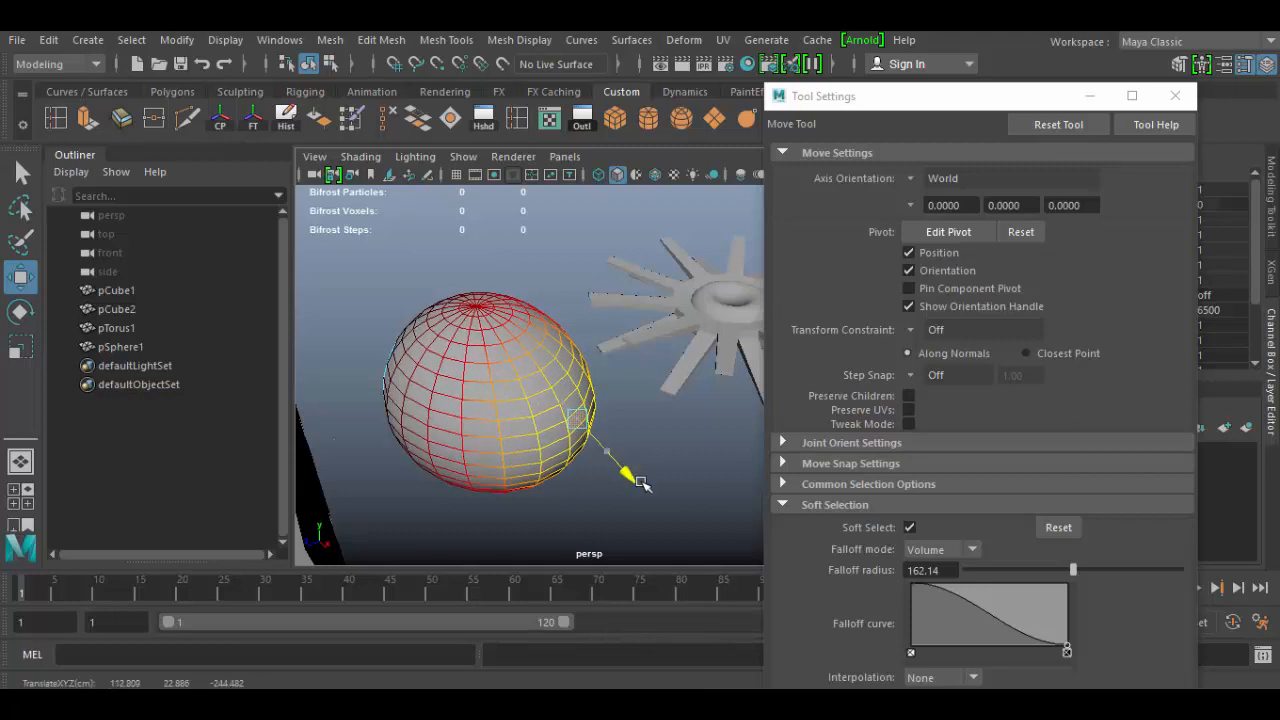
left_click_drag(625, 475, 670, 525)
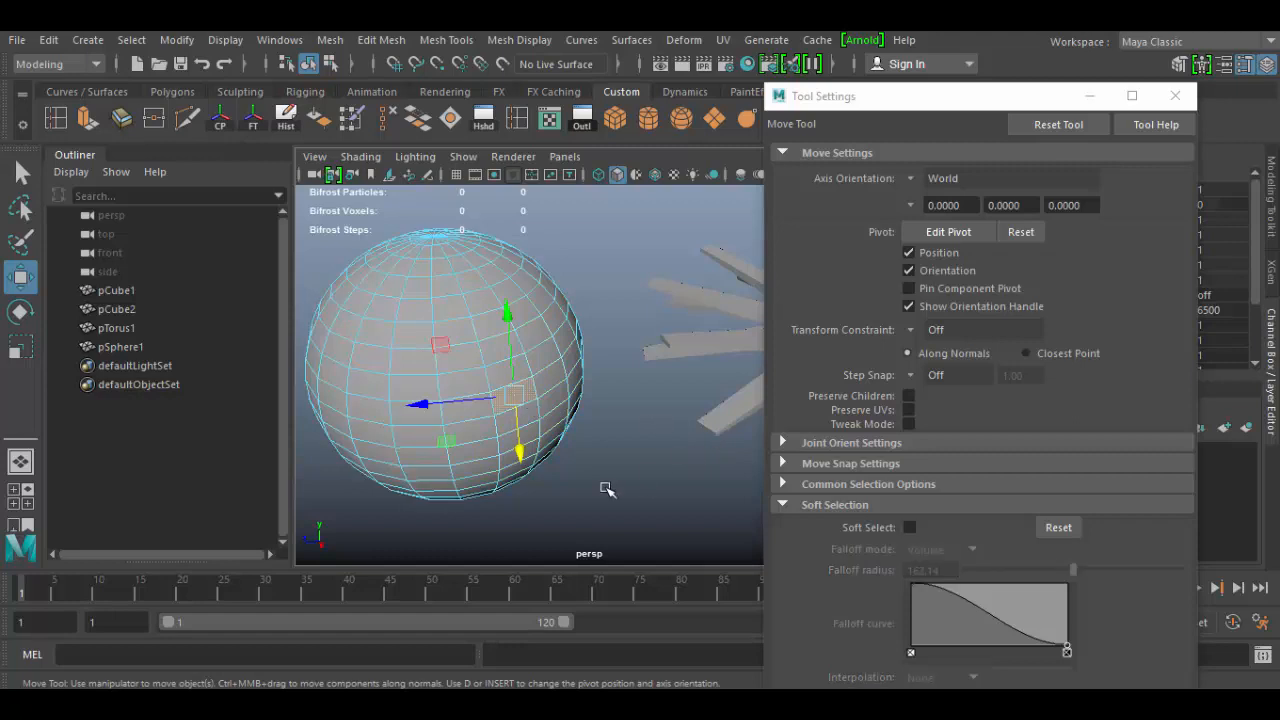
mouse_move(684, 478)
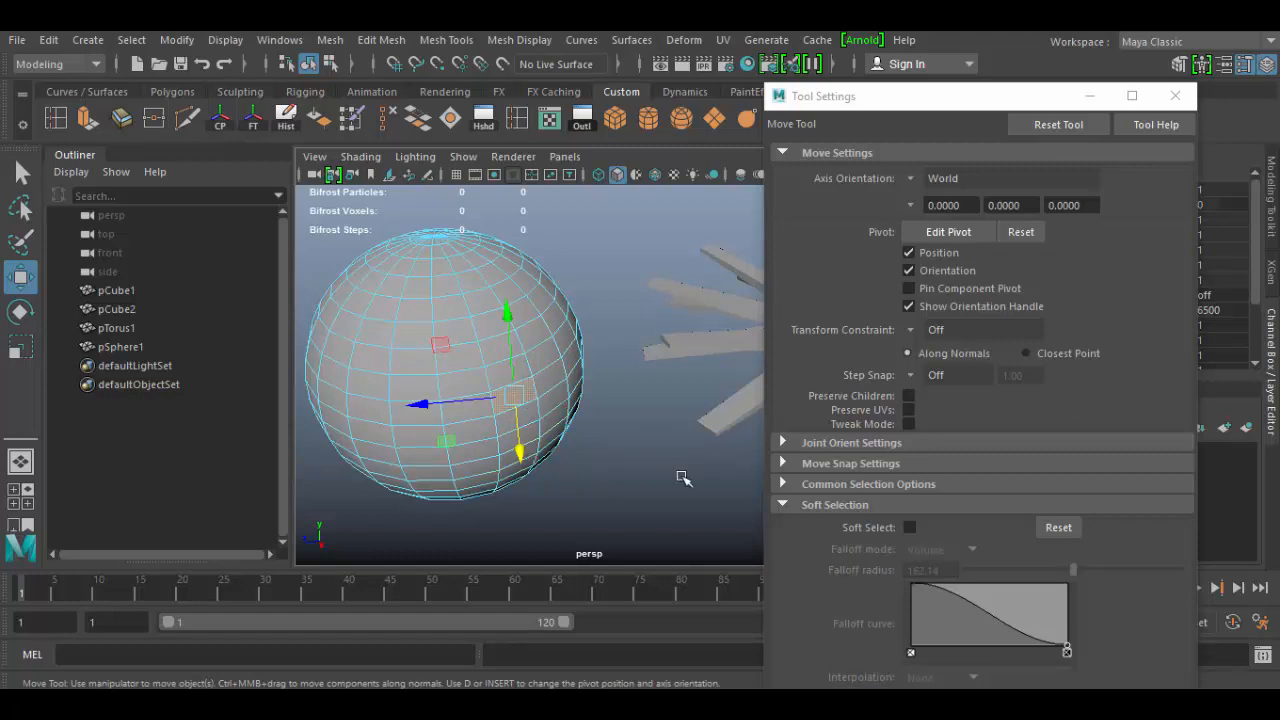
Re-enable Soft Select and widen the falloff radius to about 79 via slider and B+MMB drag
left_click(909, 527)
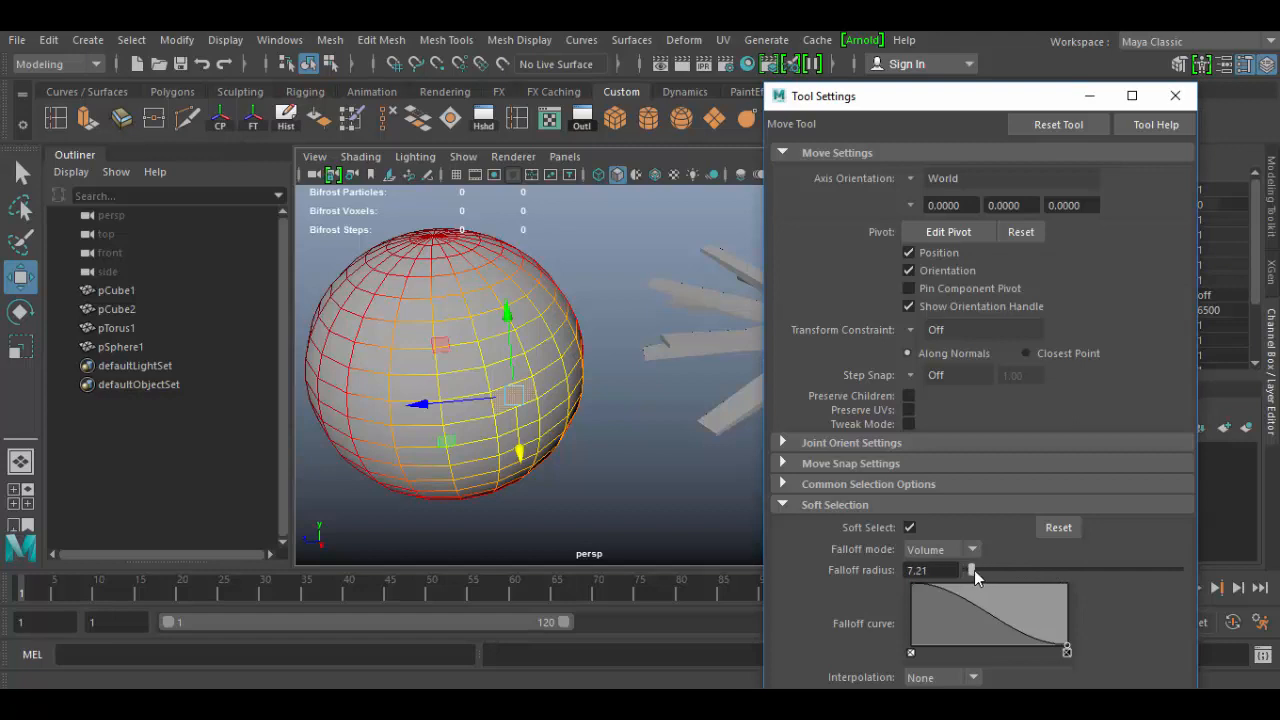
left_click_drag(971, 569, 1001, 569)
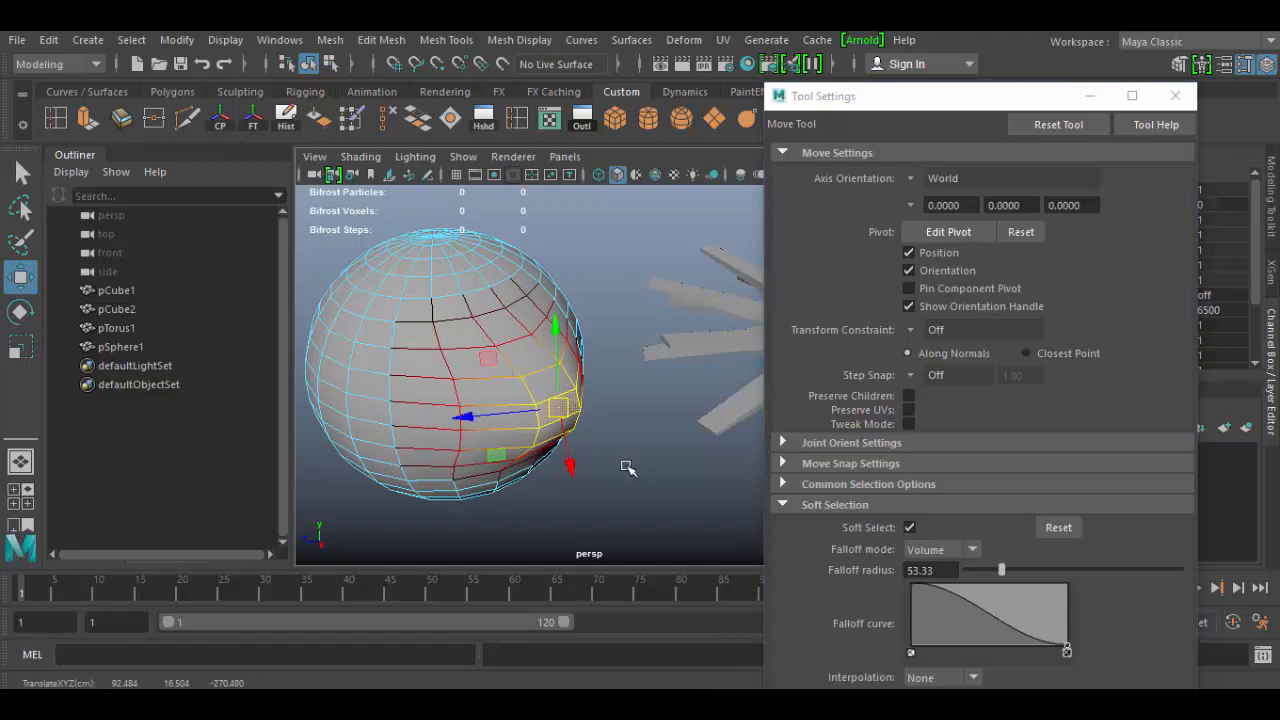
left_click_drag(560, 405, 520, 400)
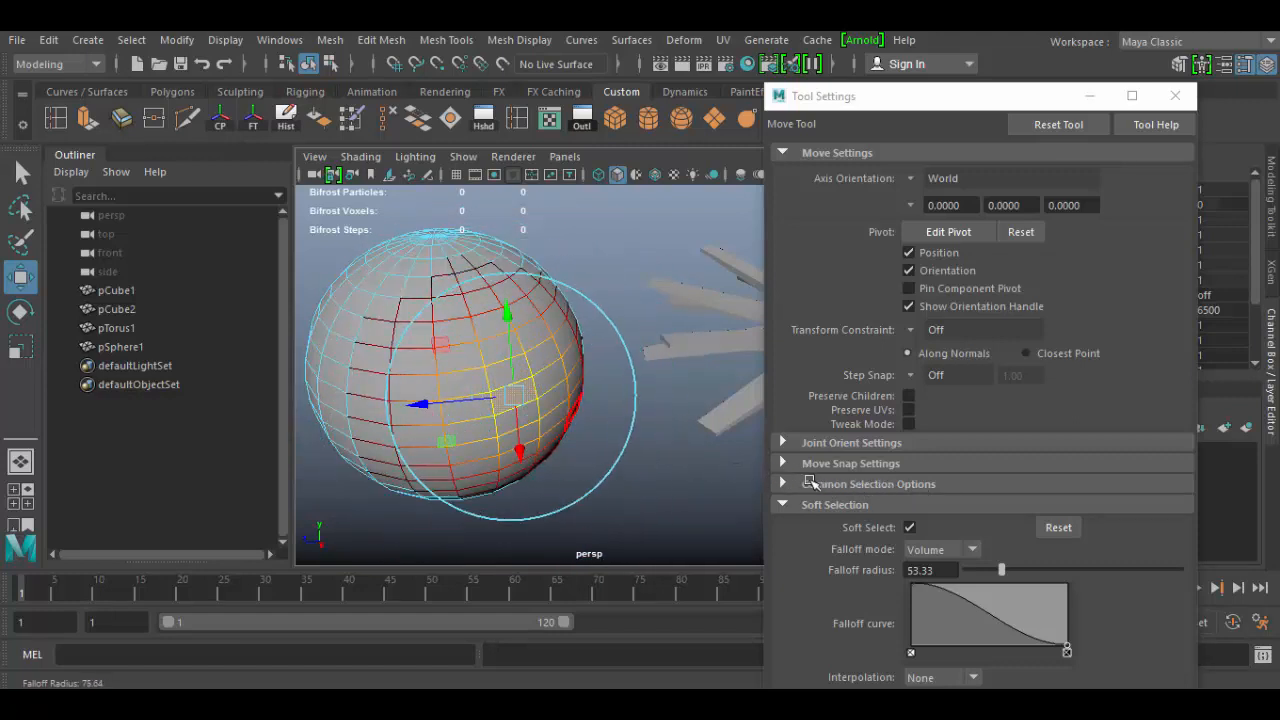
left_click_drag(1002, 570, 1043, 570)
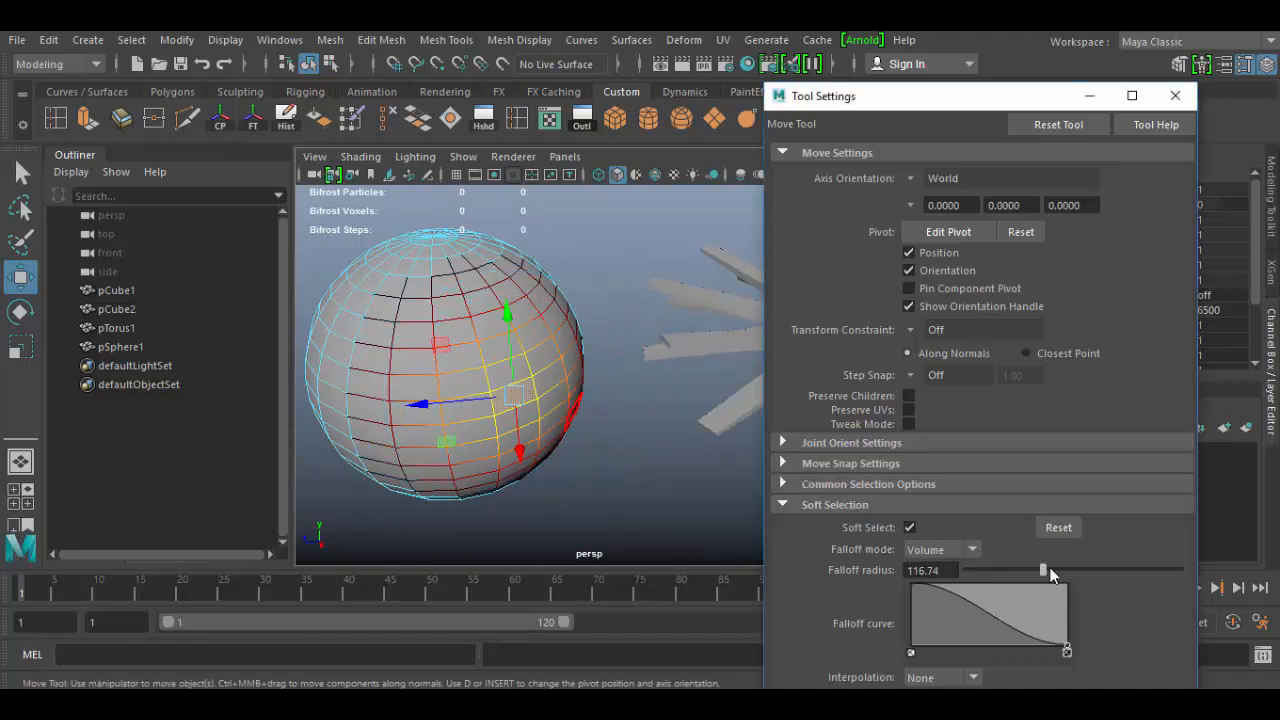
left_click_drag(1043, 570, 1017, 570)
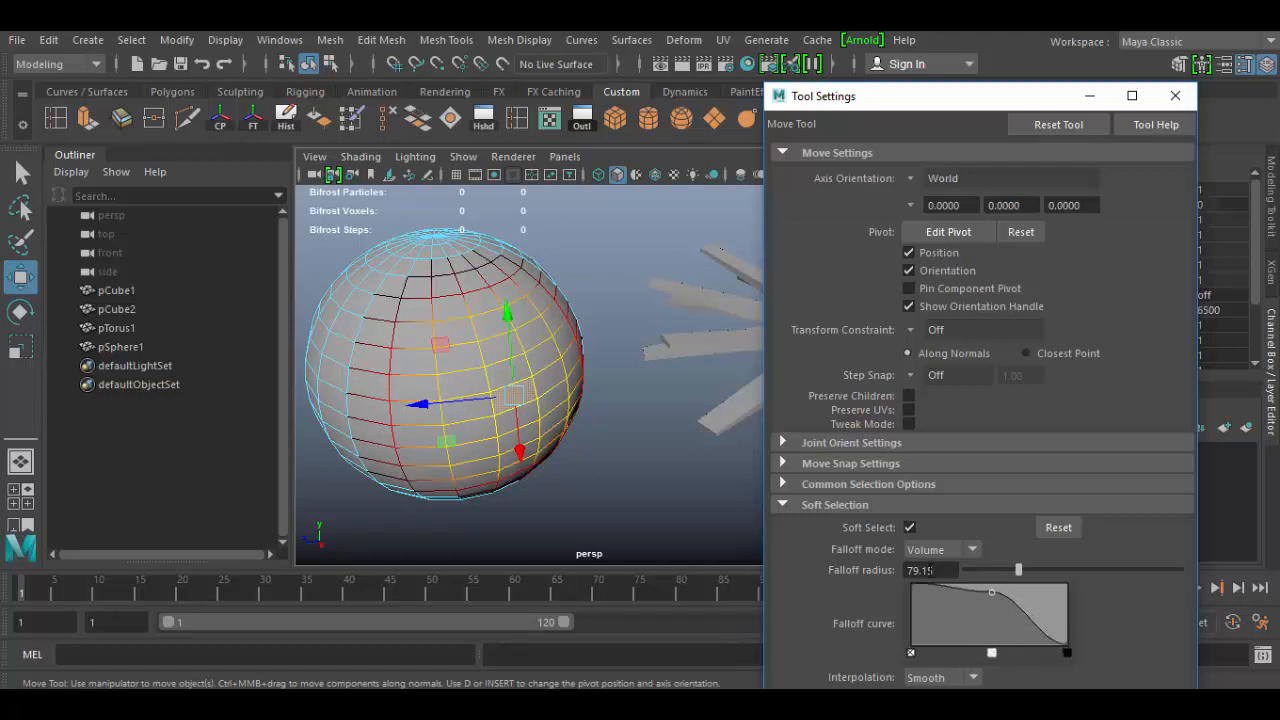
Add a middle key to the Falloff curve with Smooth interpolation and raise it
left_click_drag(823, 96, 737, 81)
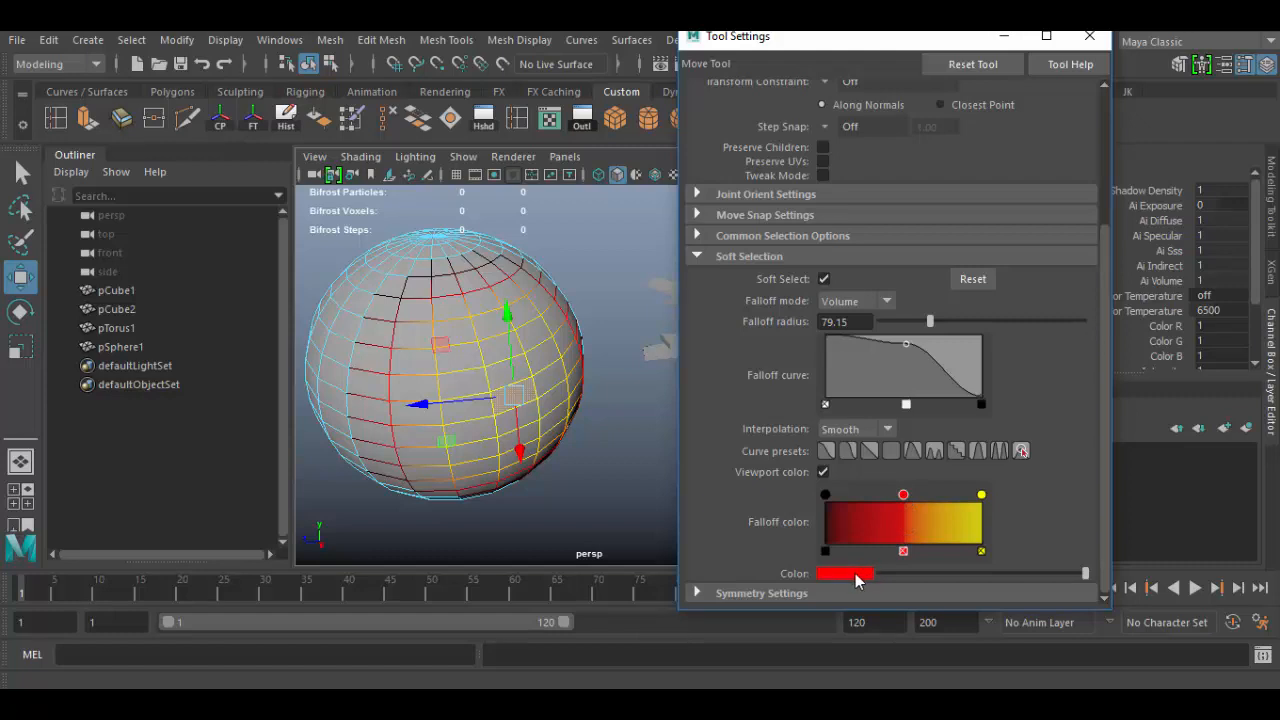
mouse_move(800, 465)
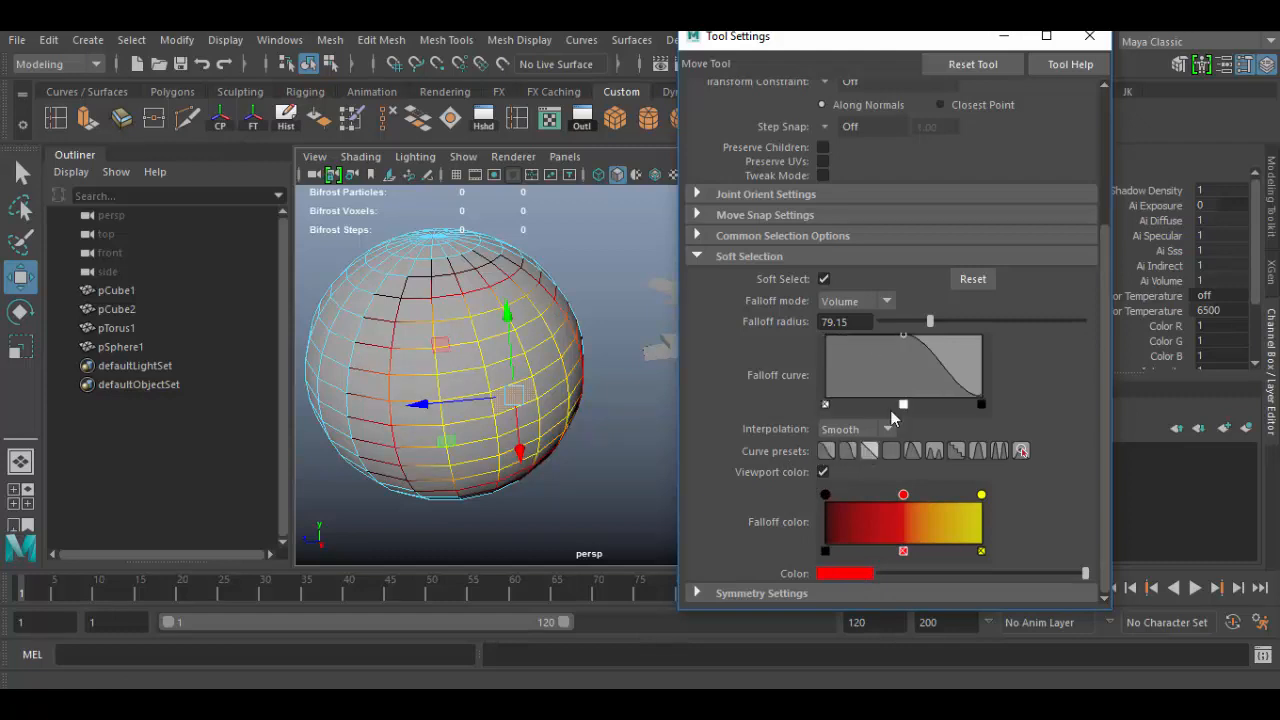
Try a wavy falloff curve preset, restore the smooth default, and pull the vertex down
left_click(1021, 451)
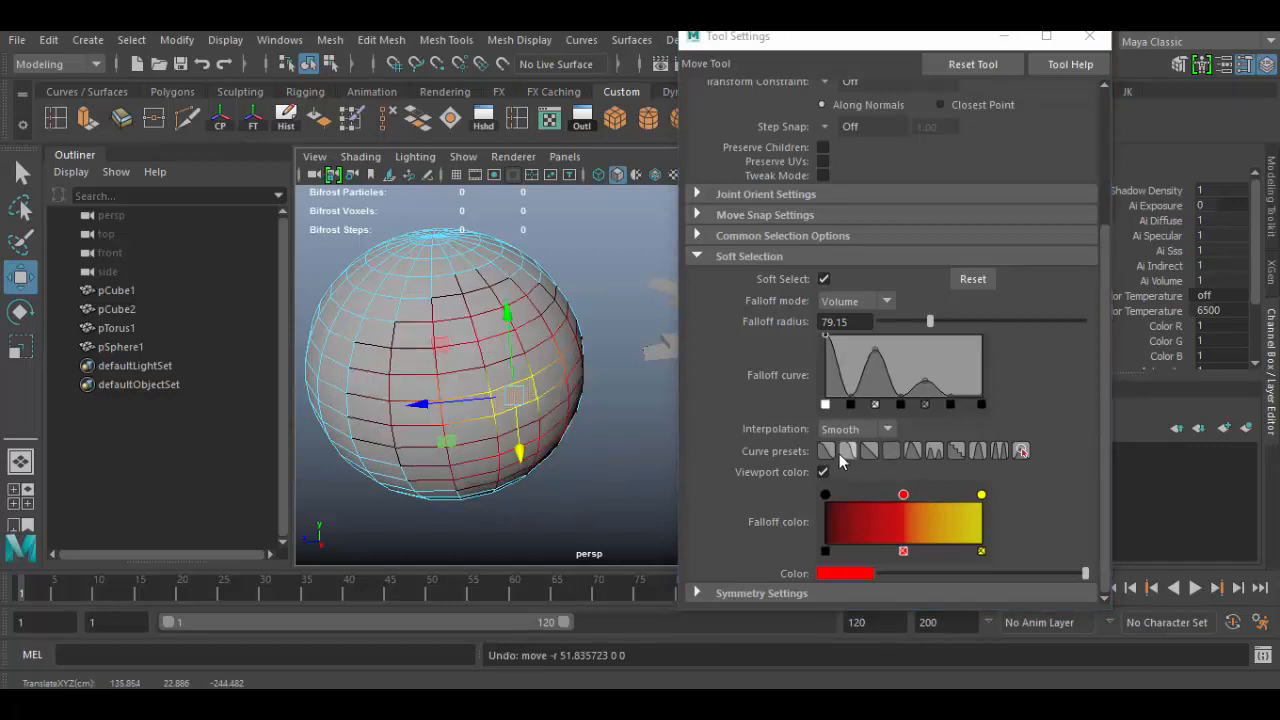
left_click(1020, 451)
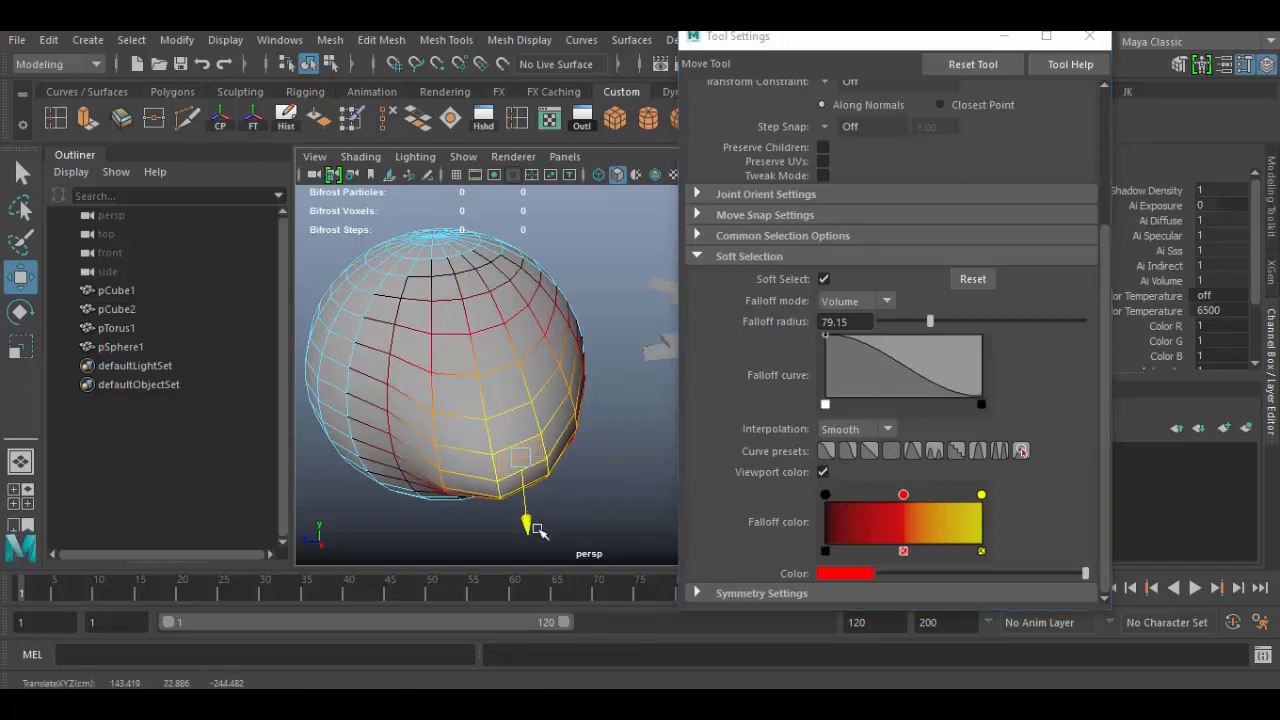
left_click_drag(537, 530, 553, 490)
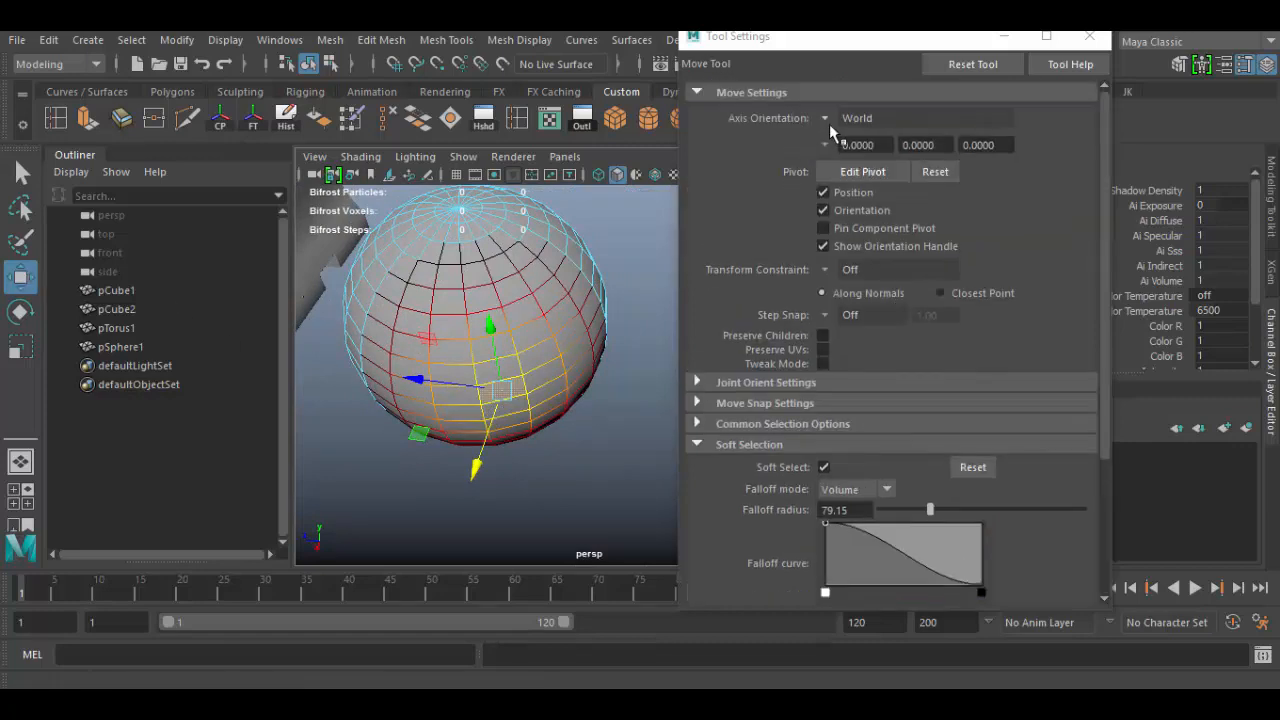
Set Axis Orientation to Component and Falloff mode to Surface, testing on a torus spike
left_click(823, 118)
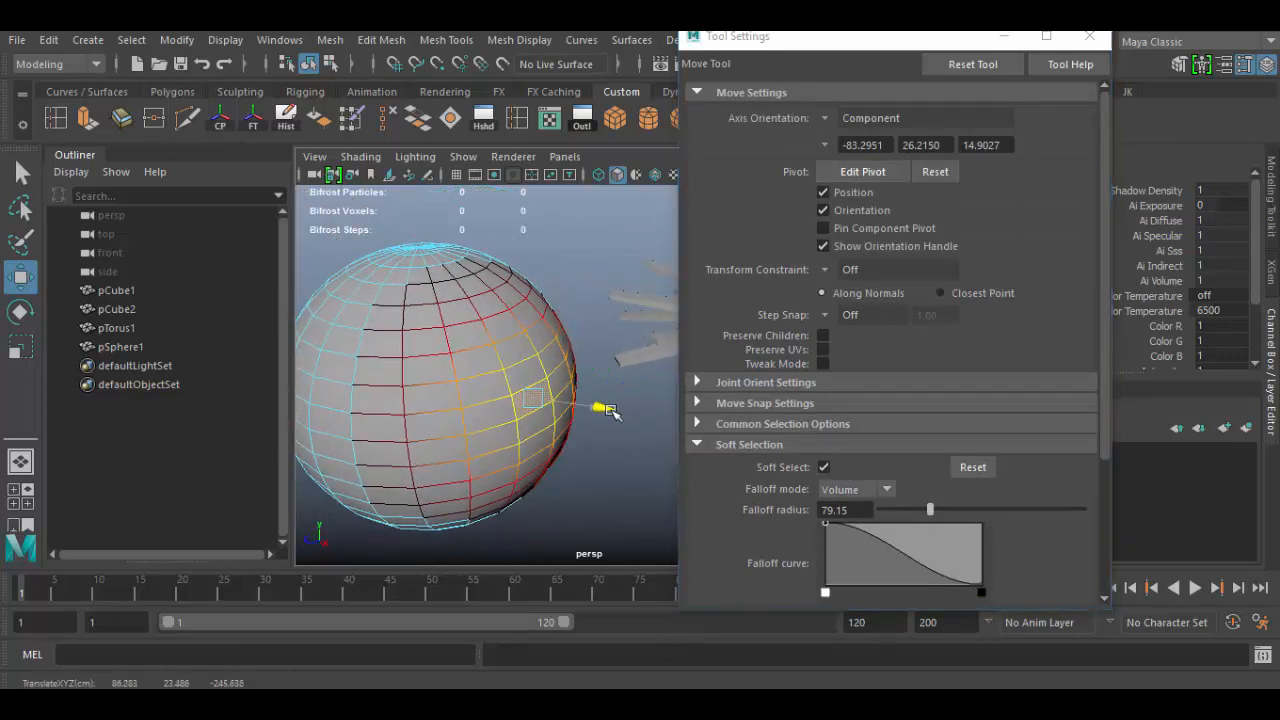
left_click_drag(600, 410, 615, 410)
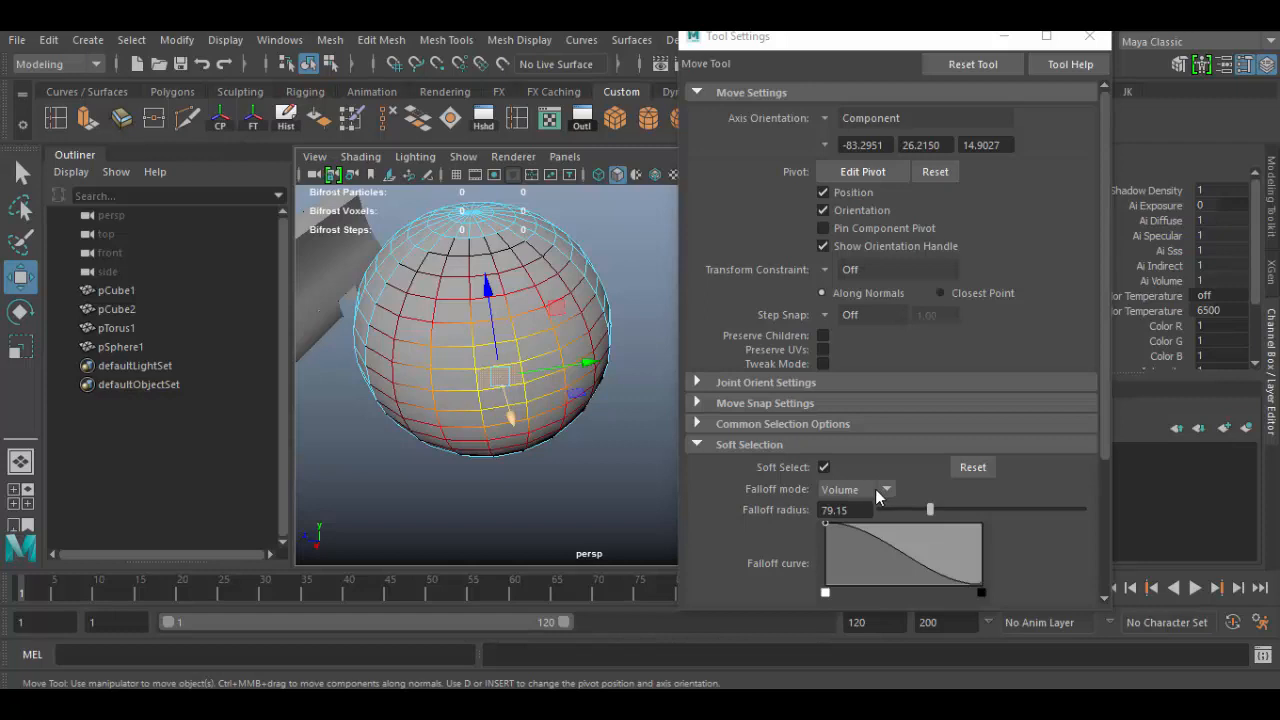
left_click(884, 489)
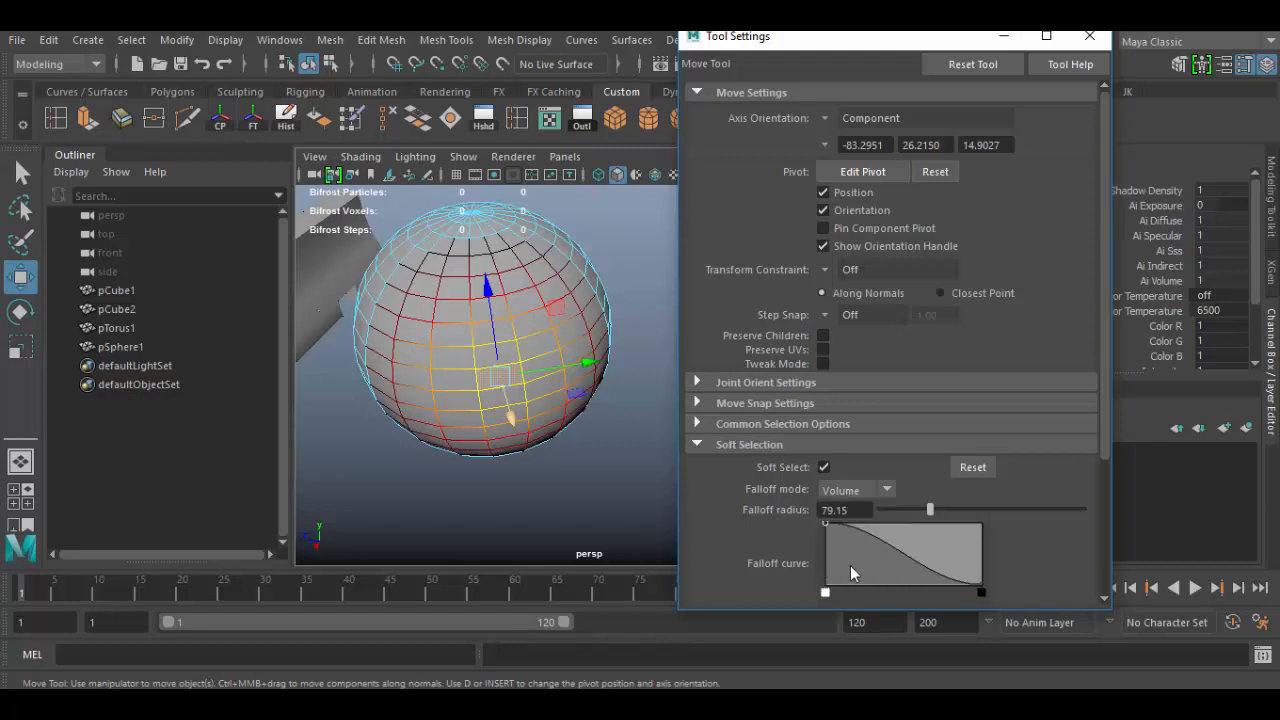
left_click(855, 490)
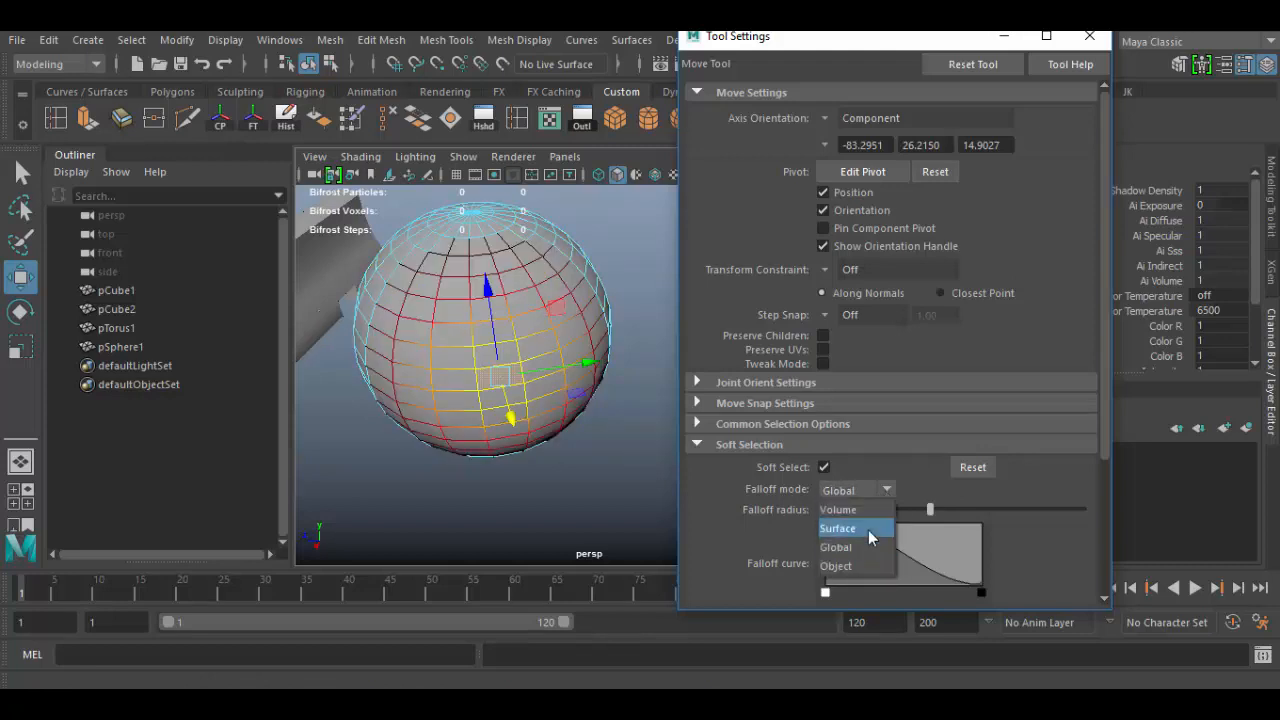
left_click(838, 509)
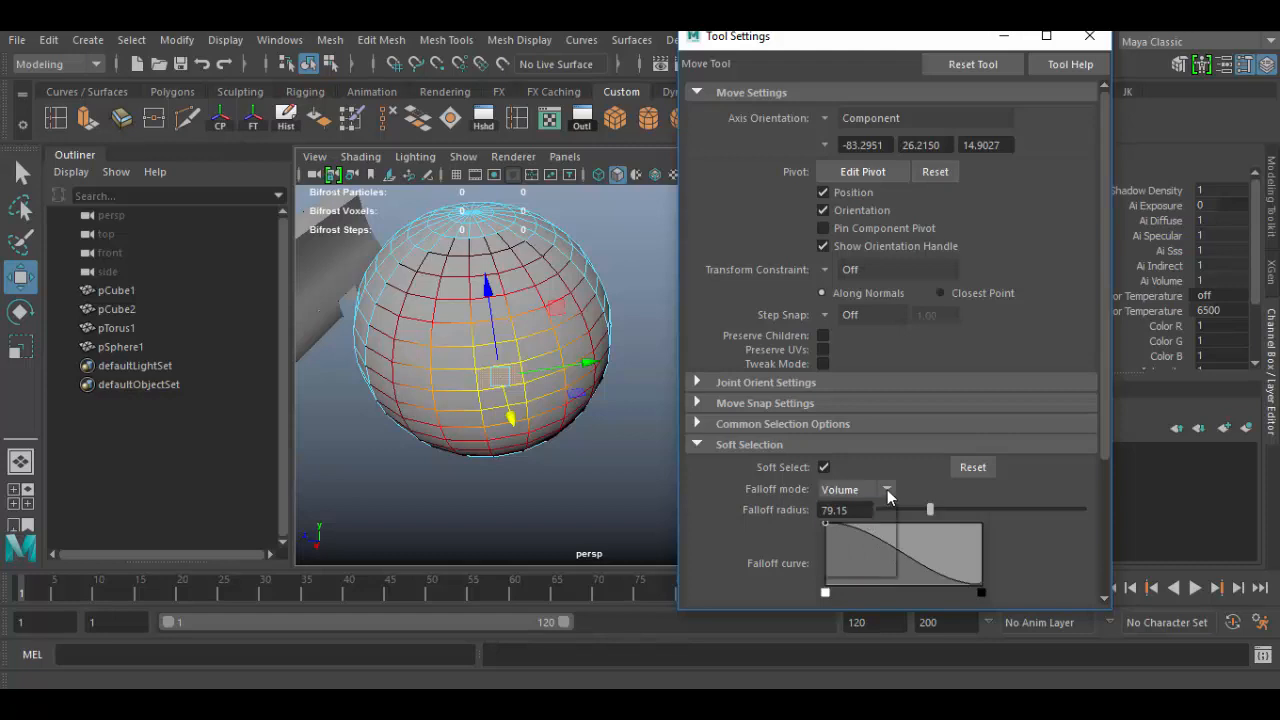
left_click(884, 489)
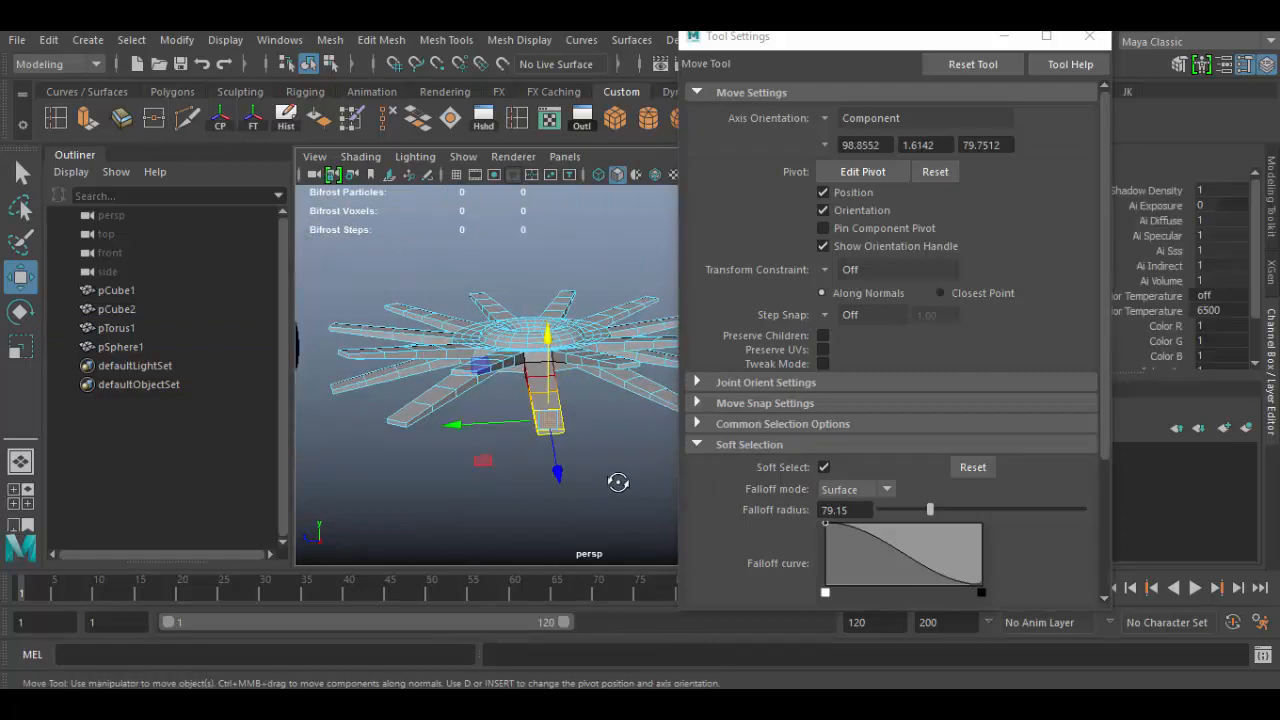
Bend a torus spike with soft selection, then set the falloff mode to Surface
left_click(824, 467)
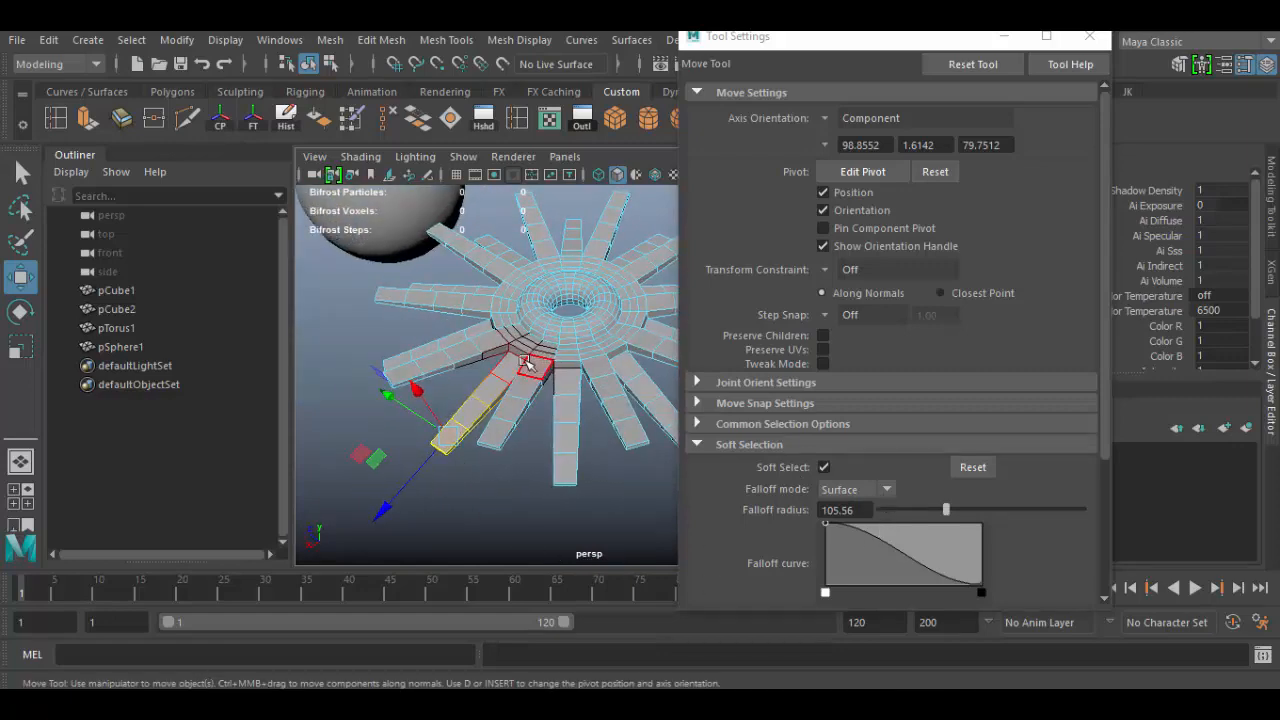
left_click_drag(533, 363, 437, 423)
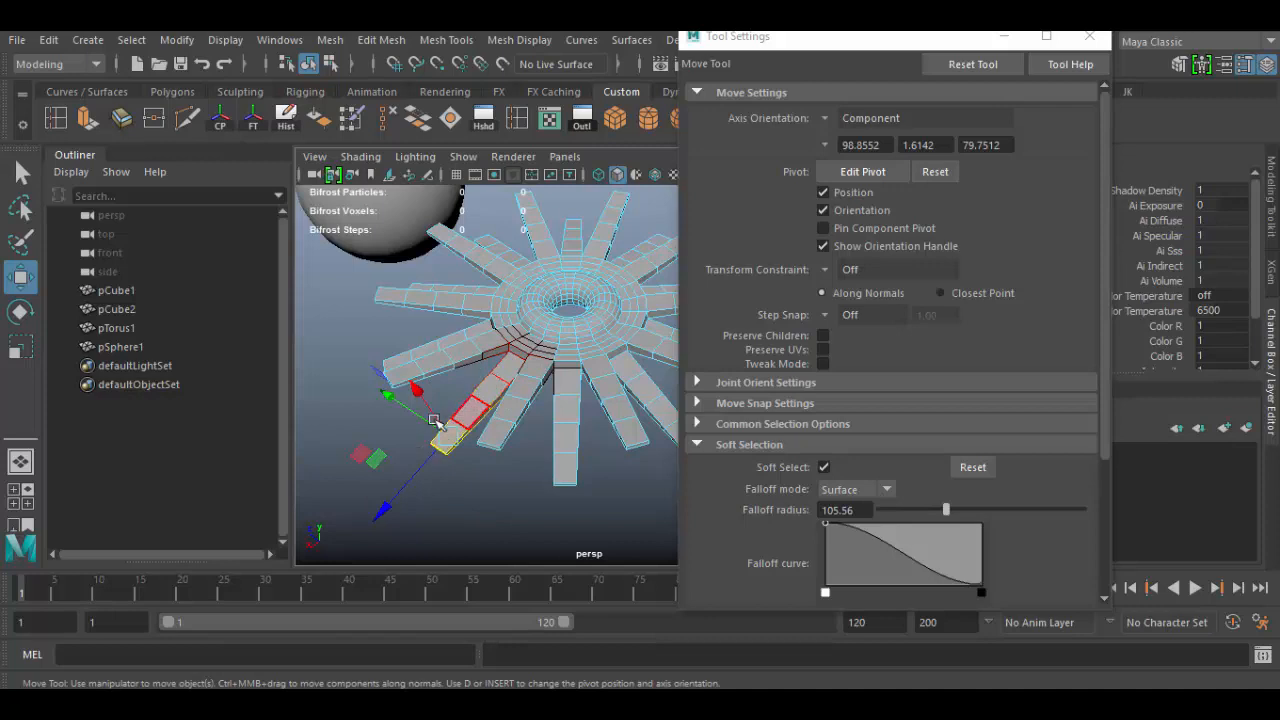
left_click(855, 489)
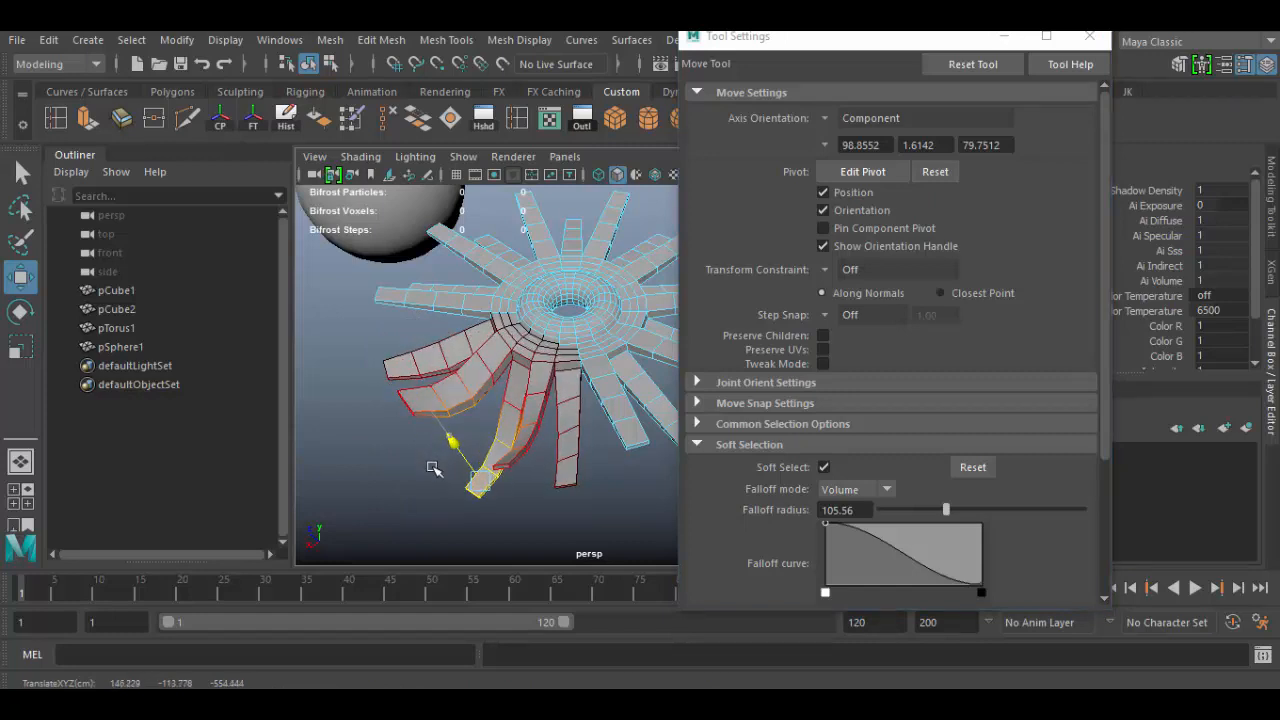
left_click(450, 440)
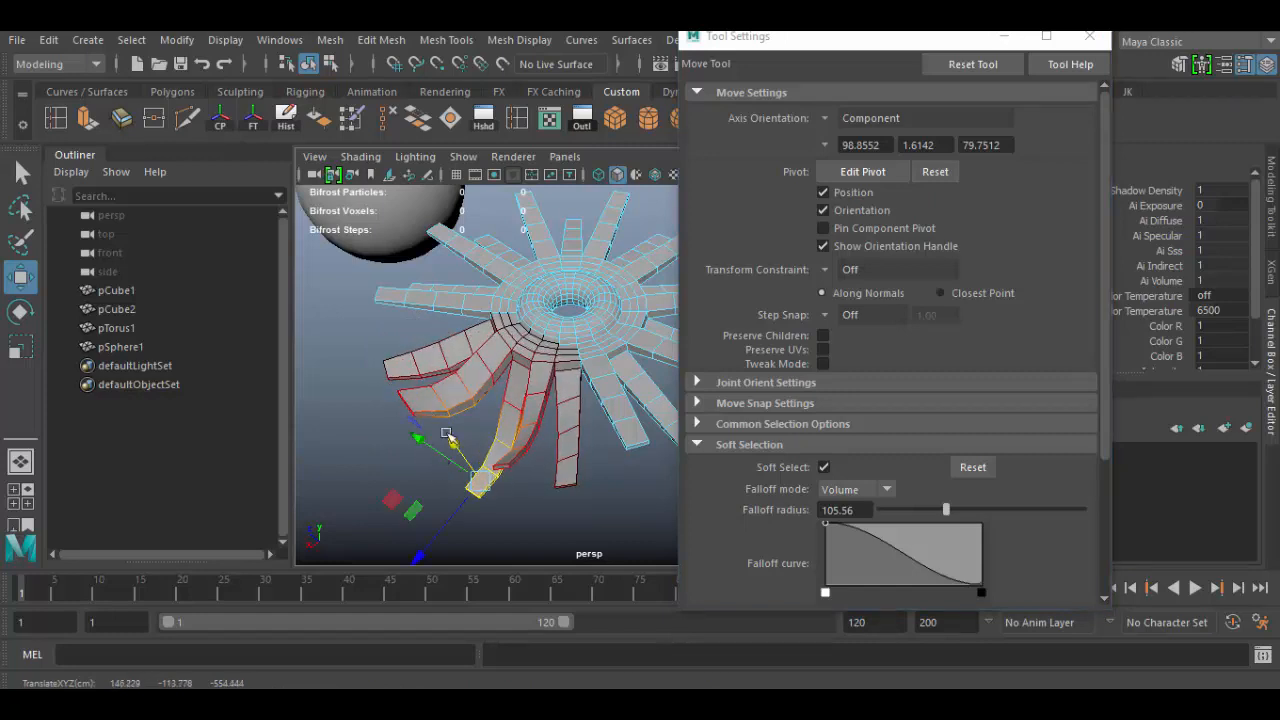
left_click(855, 489)
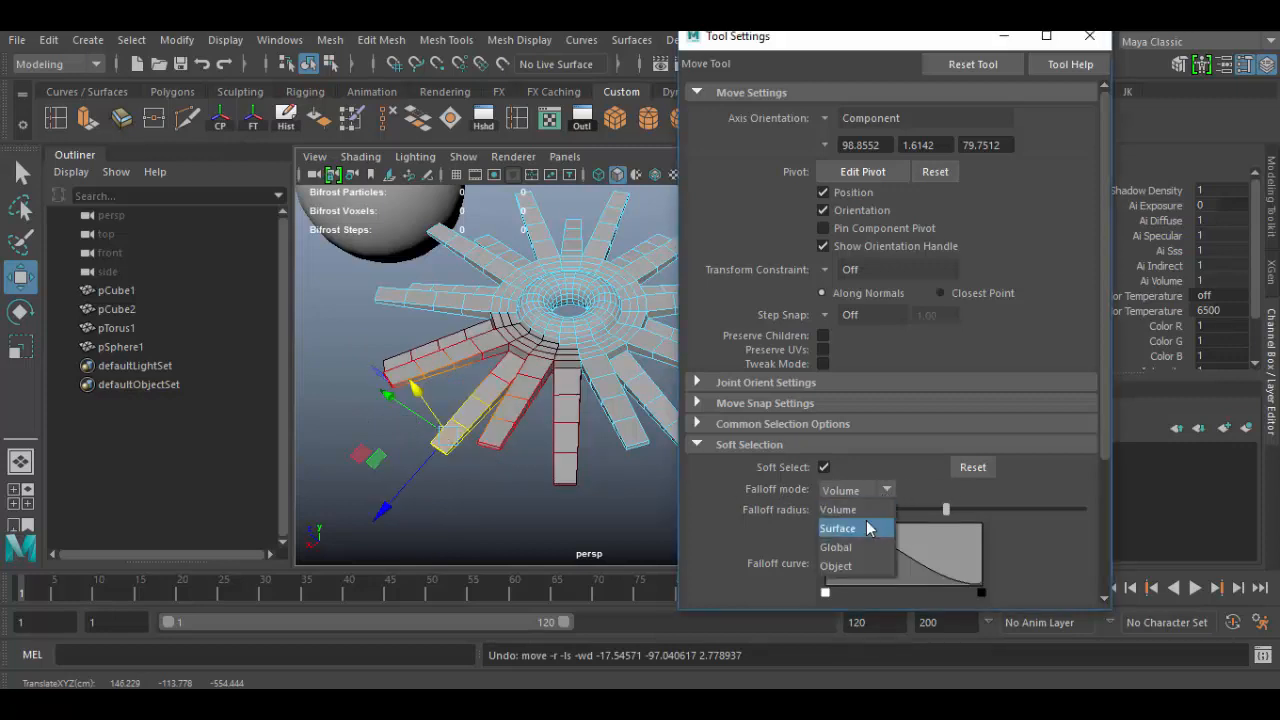
left_click(838, 528)
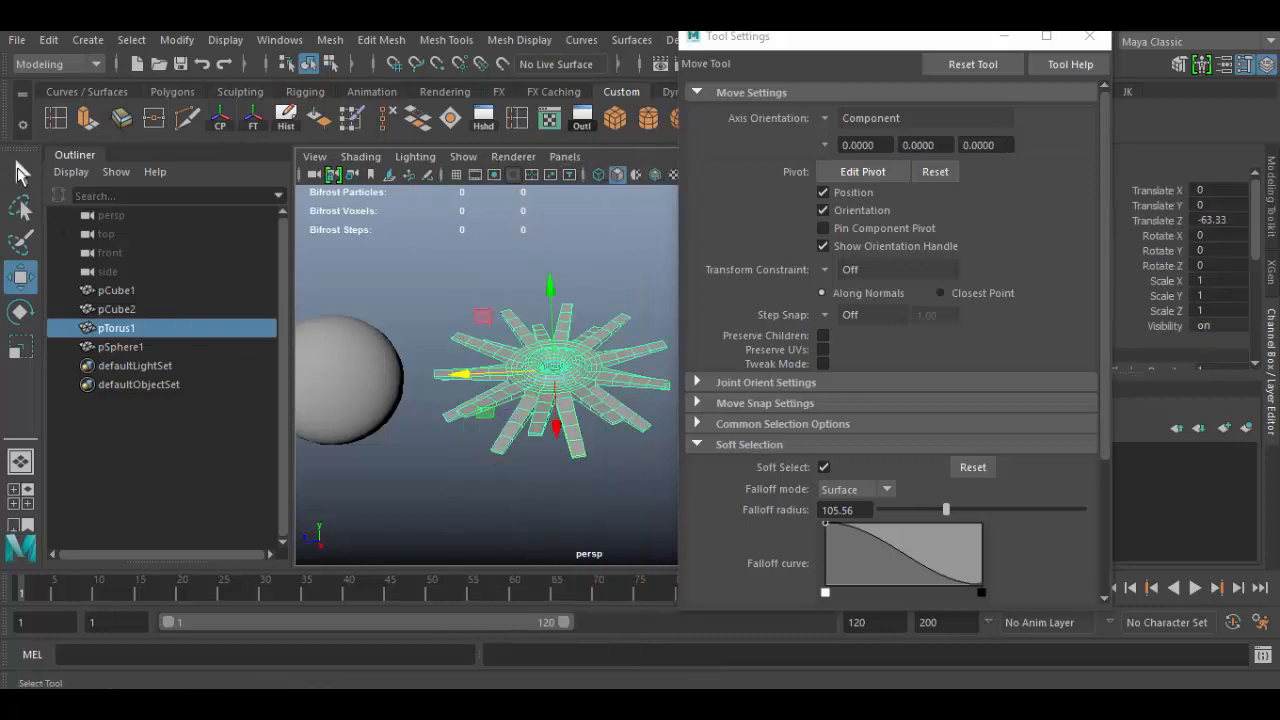
Try the Lasso and Paint Selection tools, then tug sphere vertices with soft selection
left_click(20, 207)
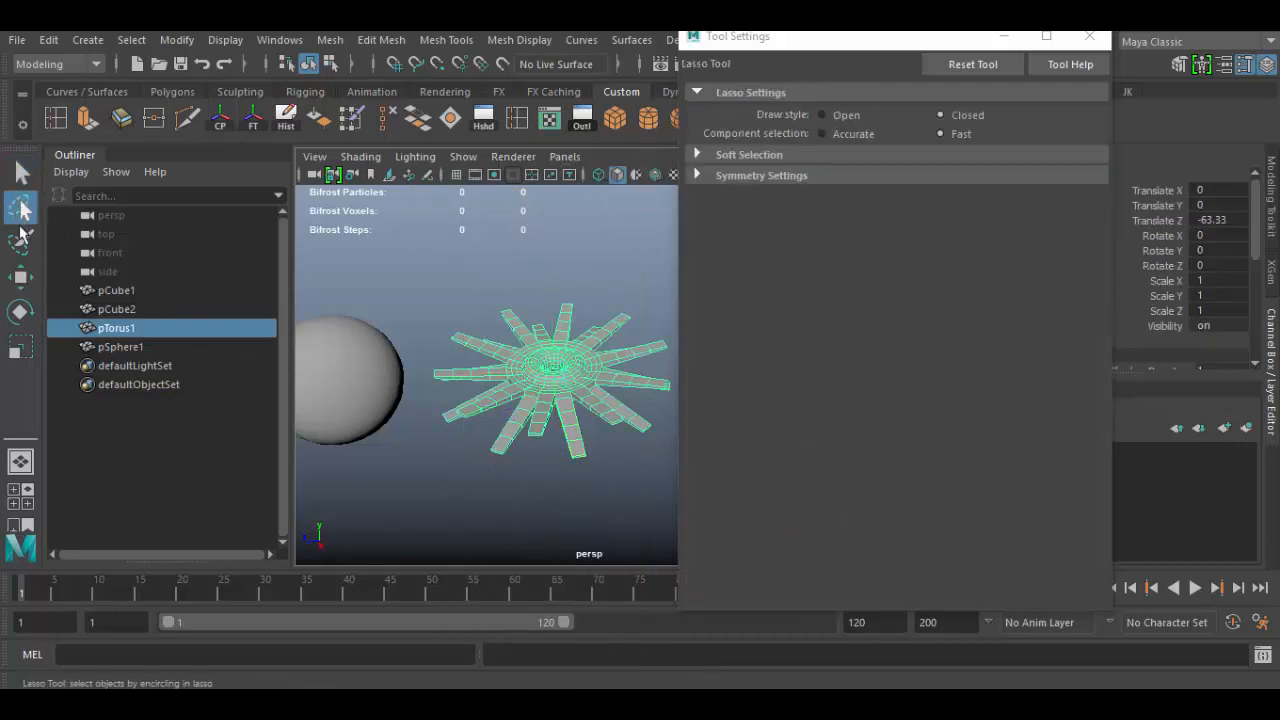
left_click(20, 210)
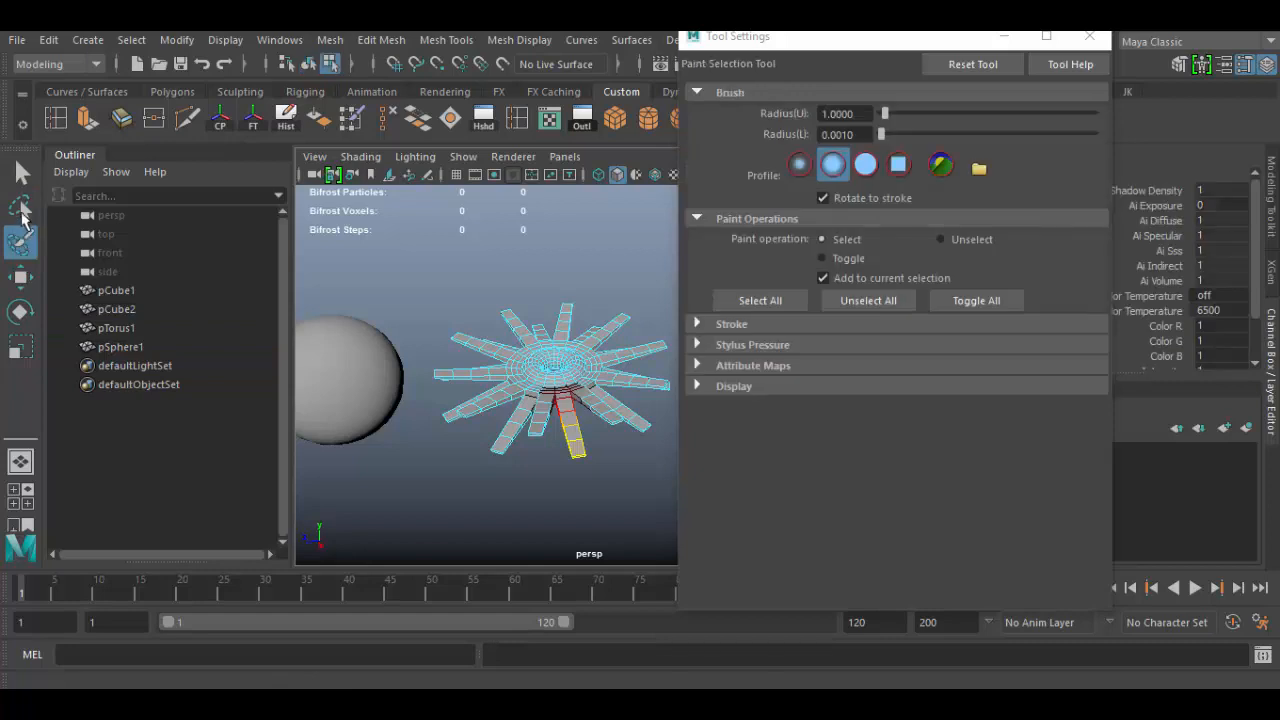
left_click(20, 210)
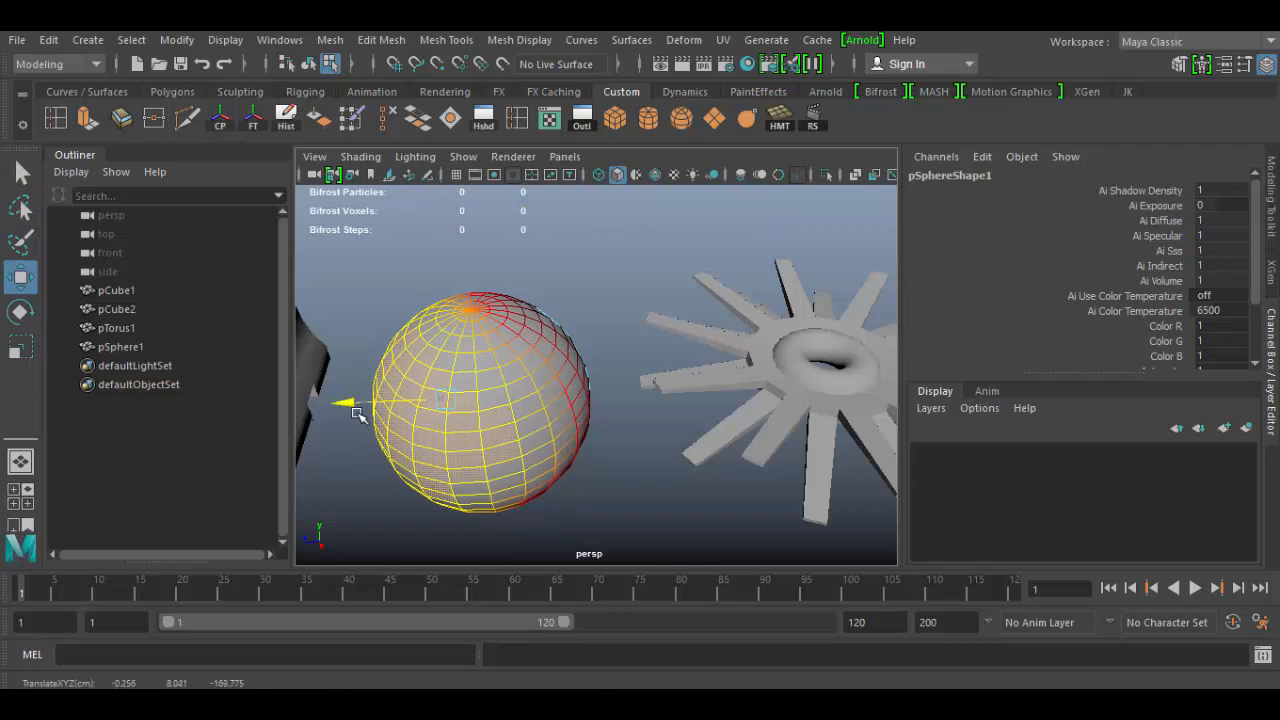
left_click_drag(500, 400, 503, 397)
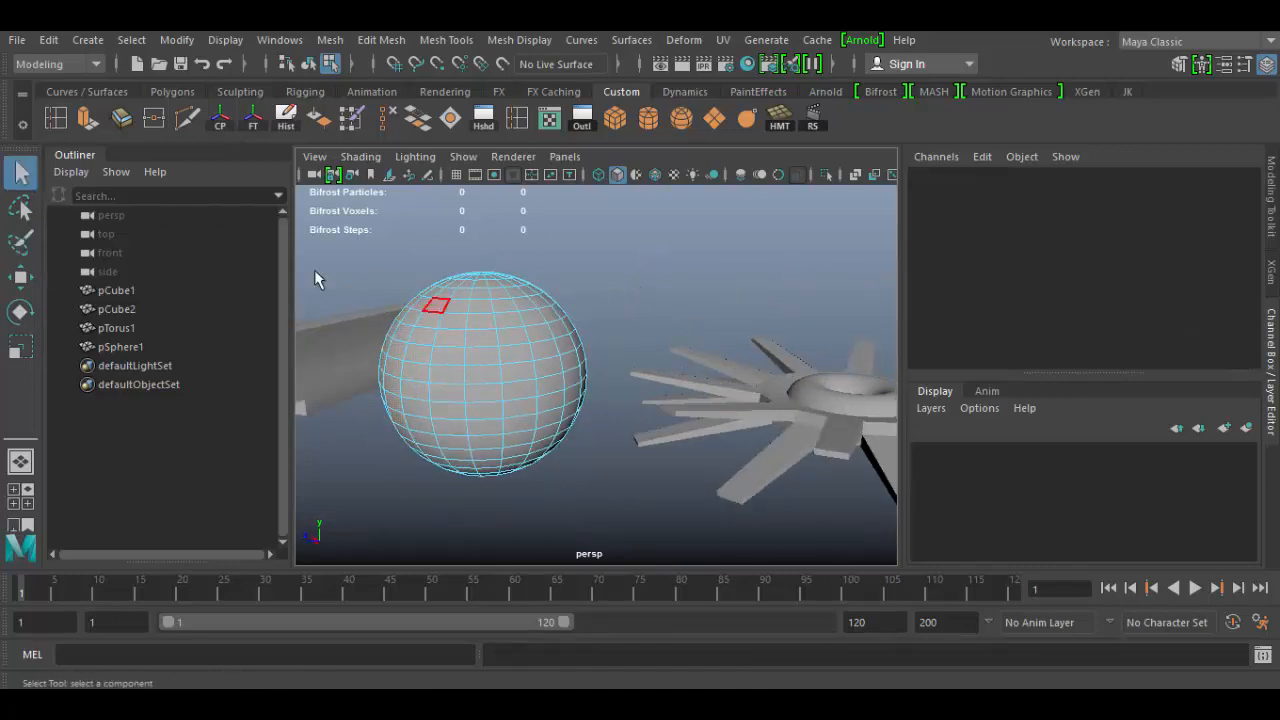
Paint-select sphere vertices, resize the selection brush, and switch to wireframe view
left_click(20, 240)
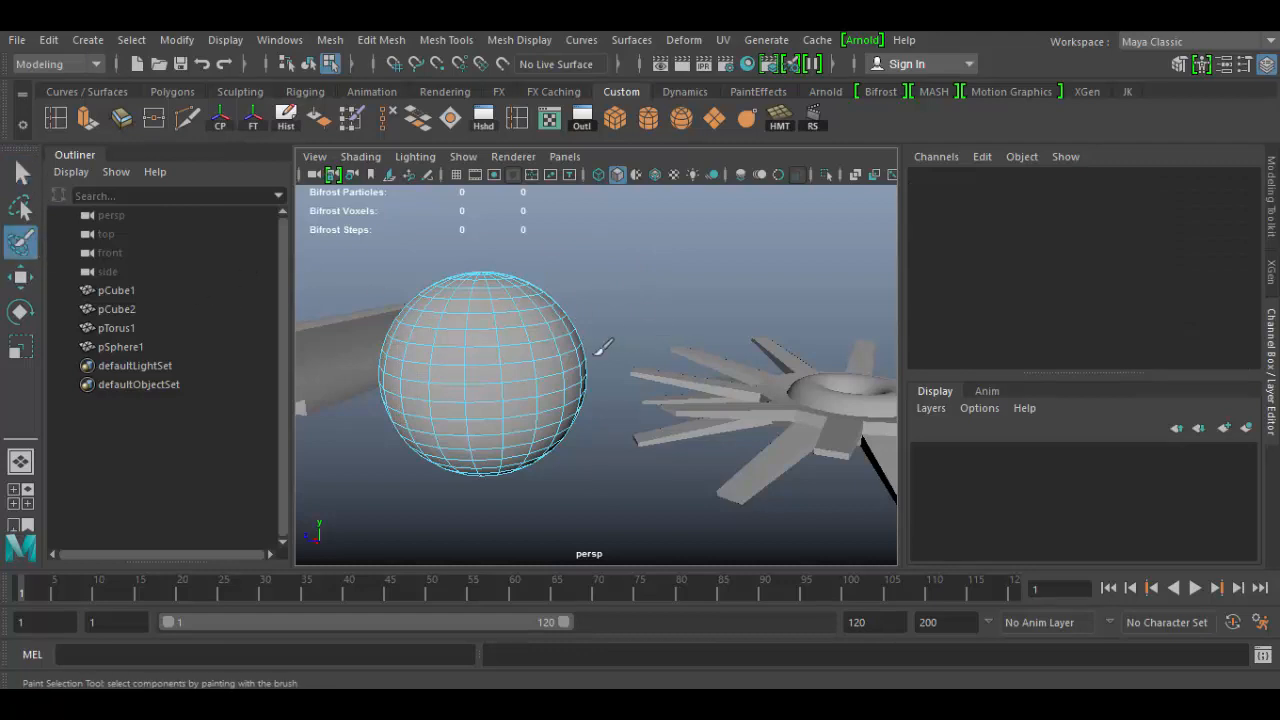
left_click(485, 357)
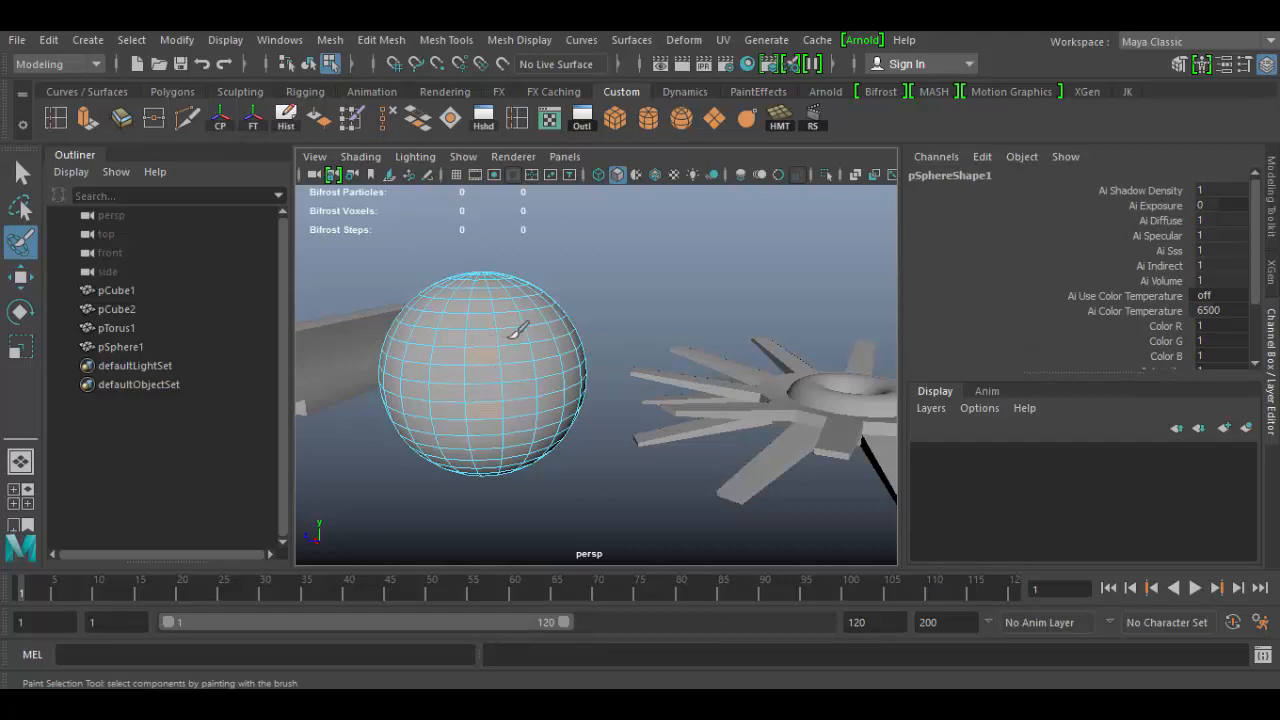
right_click(480, 370)
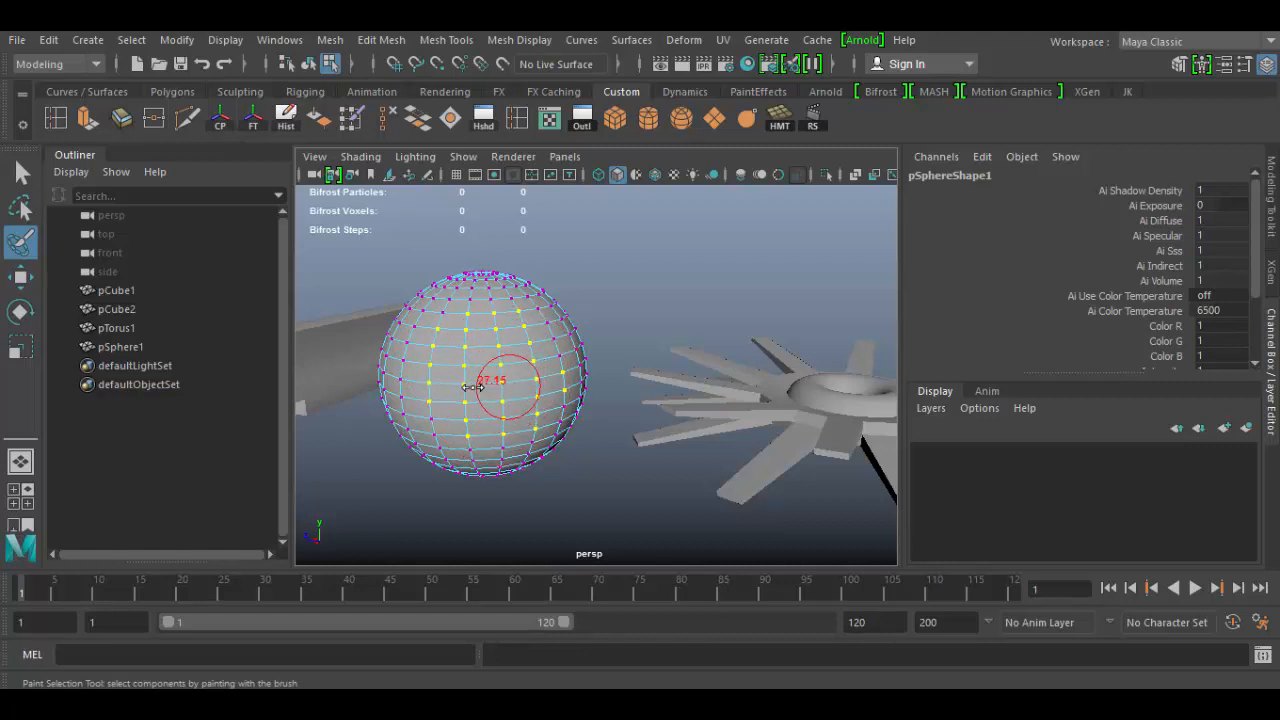
mouse_move(560, 355)
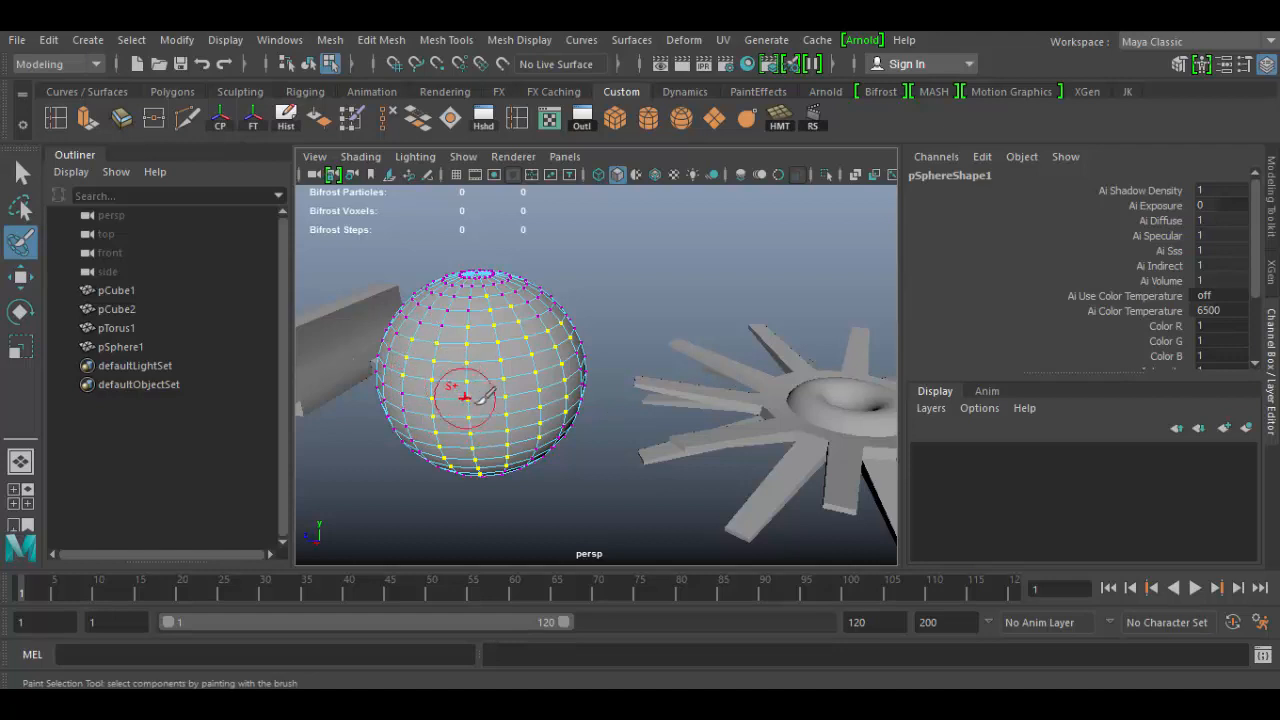
key("4")
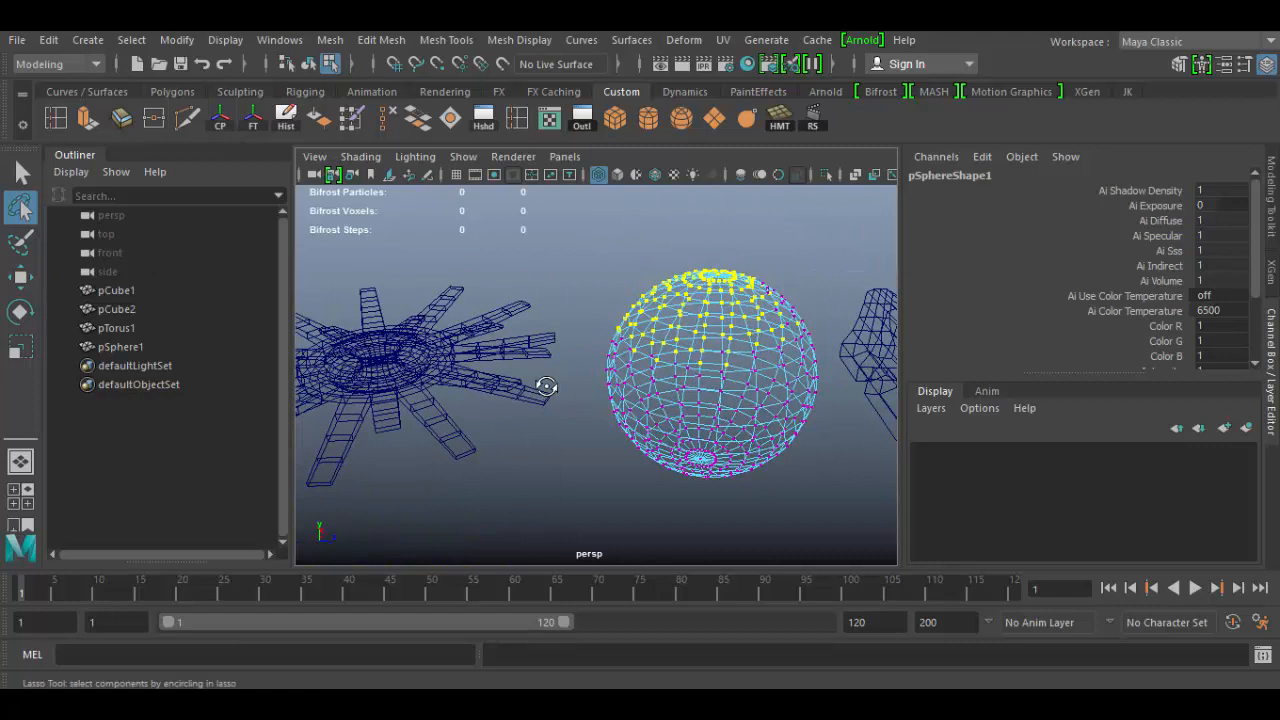
key("5")
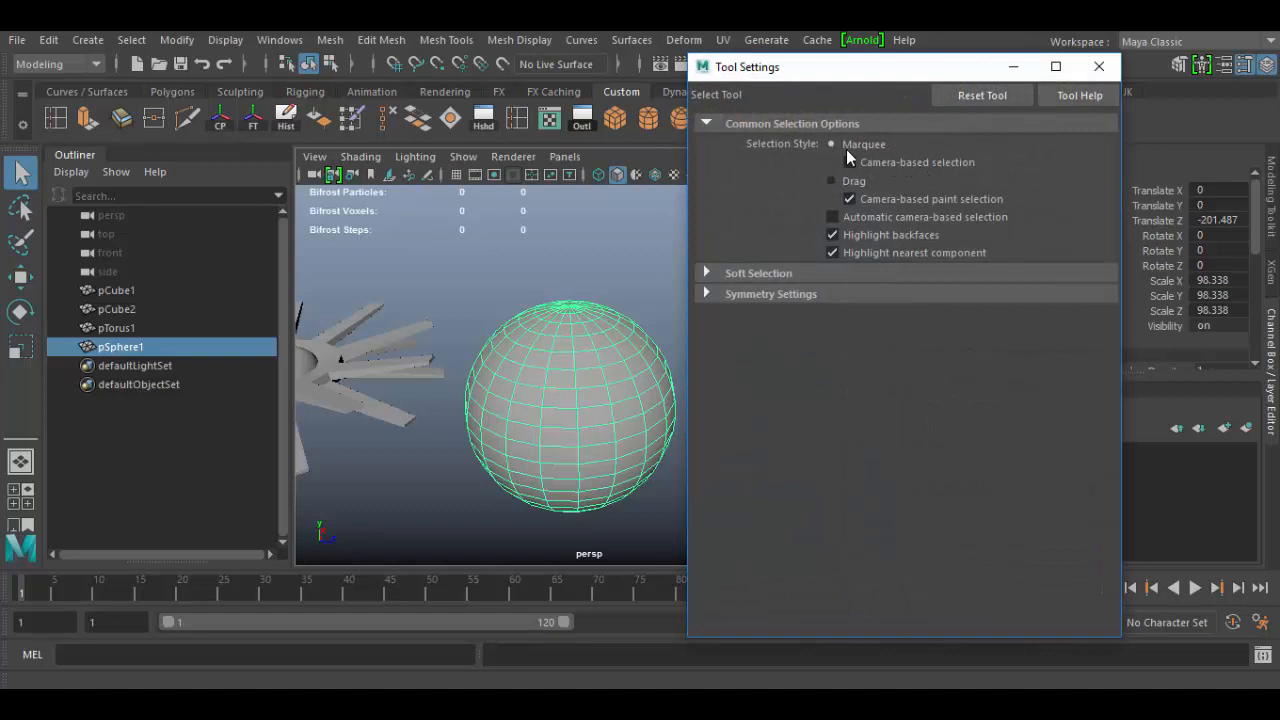
Turn camera-based marquee selection off and backface highlighting on, then close Tool Settings
left_click(848, 162)
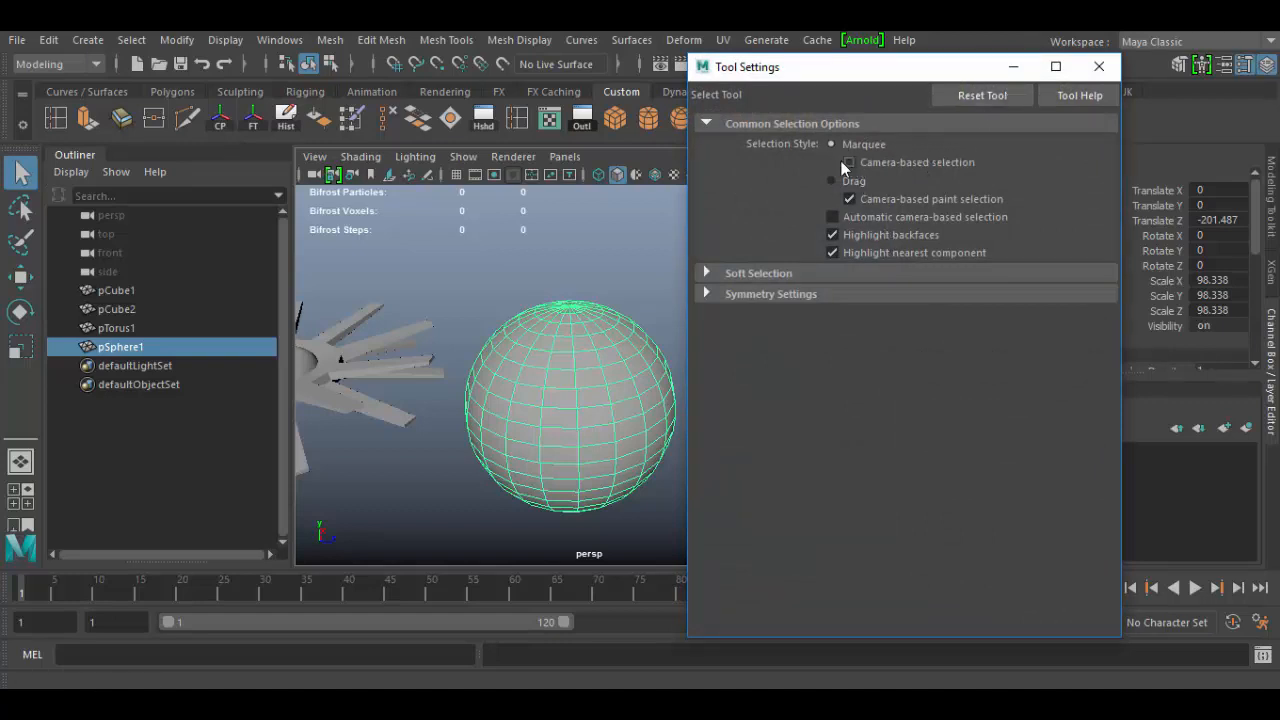
left_click(831, 181)
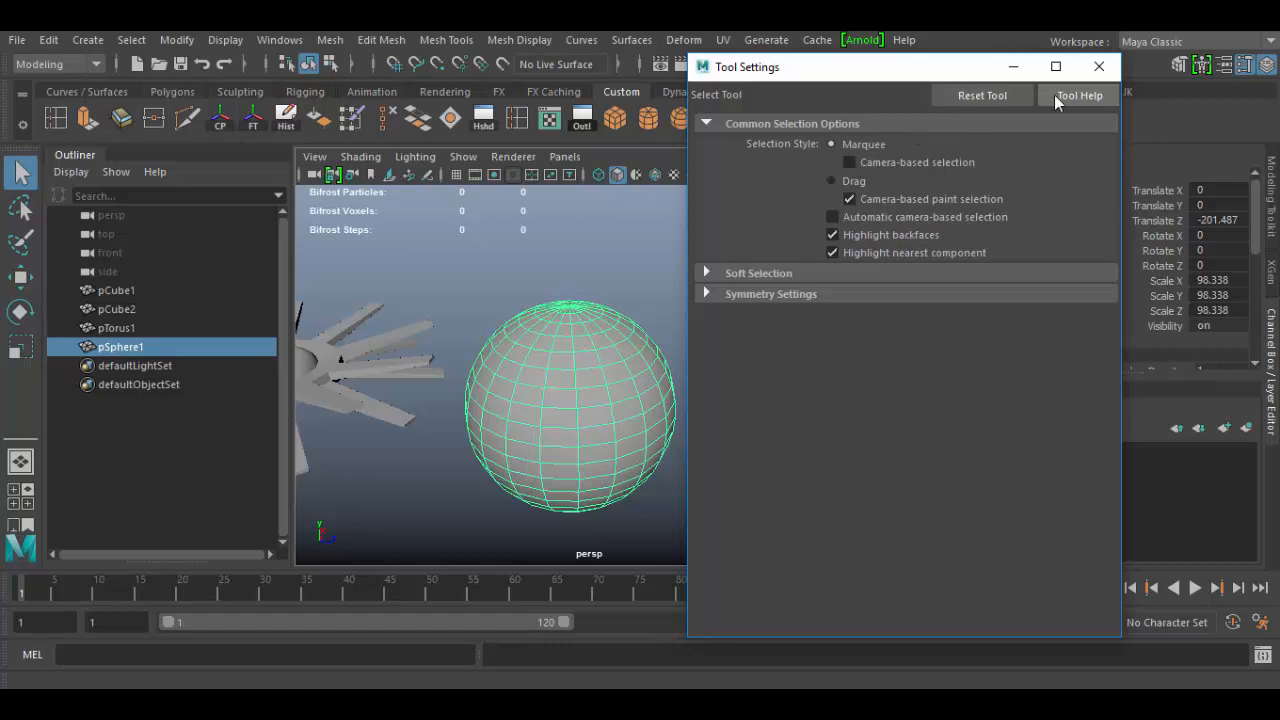
mouse_move(830, 150)
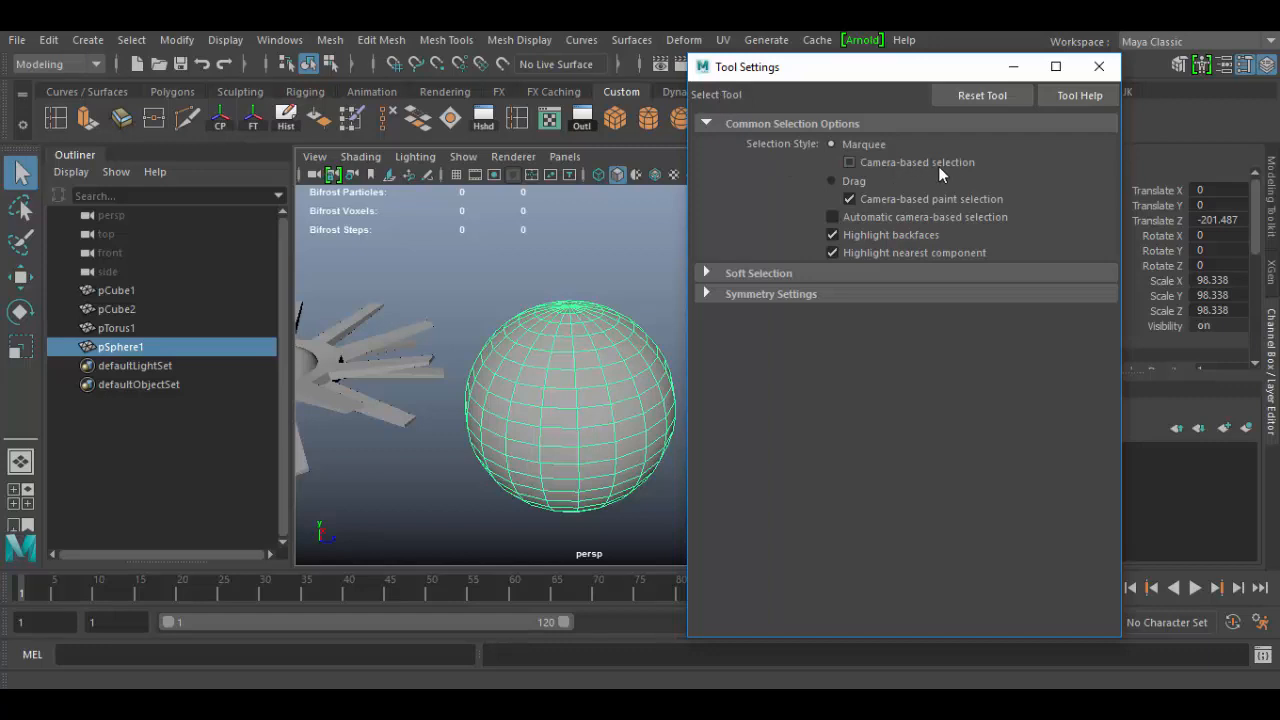
mouse_move(849, 170)
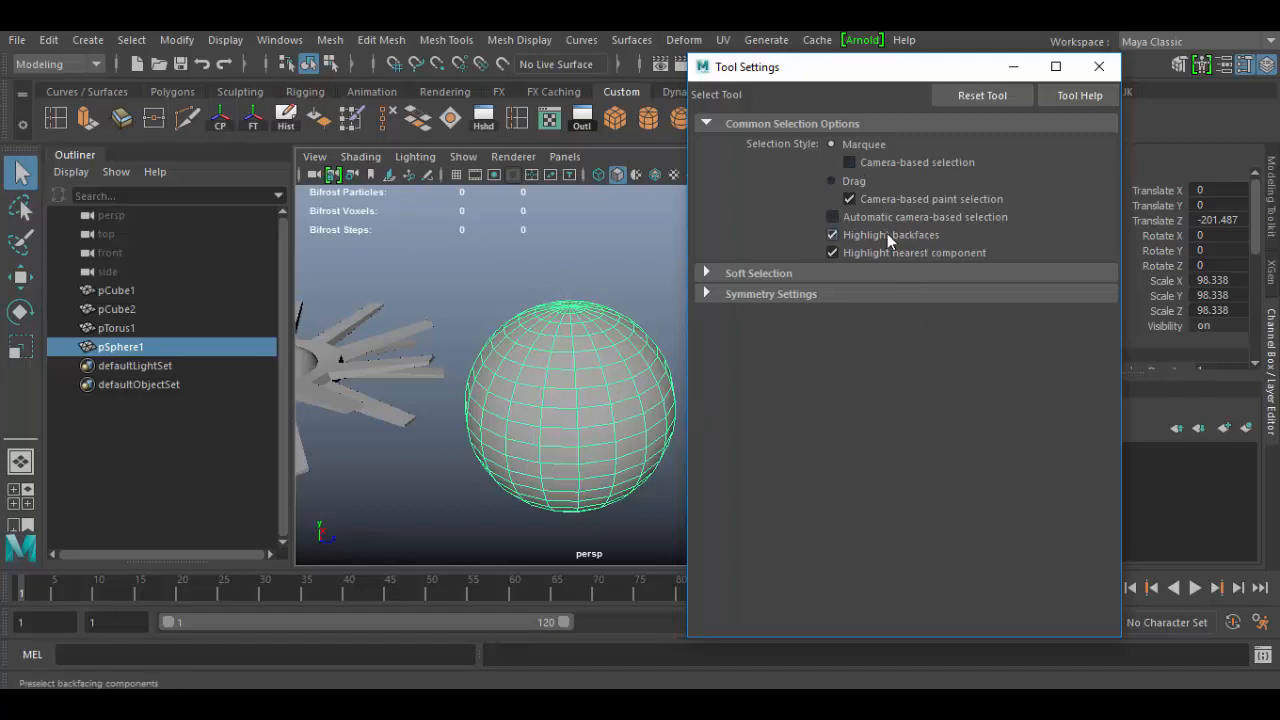
left_click(1099, 66)
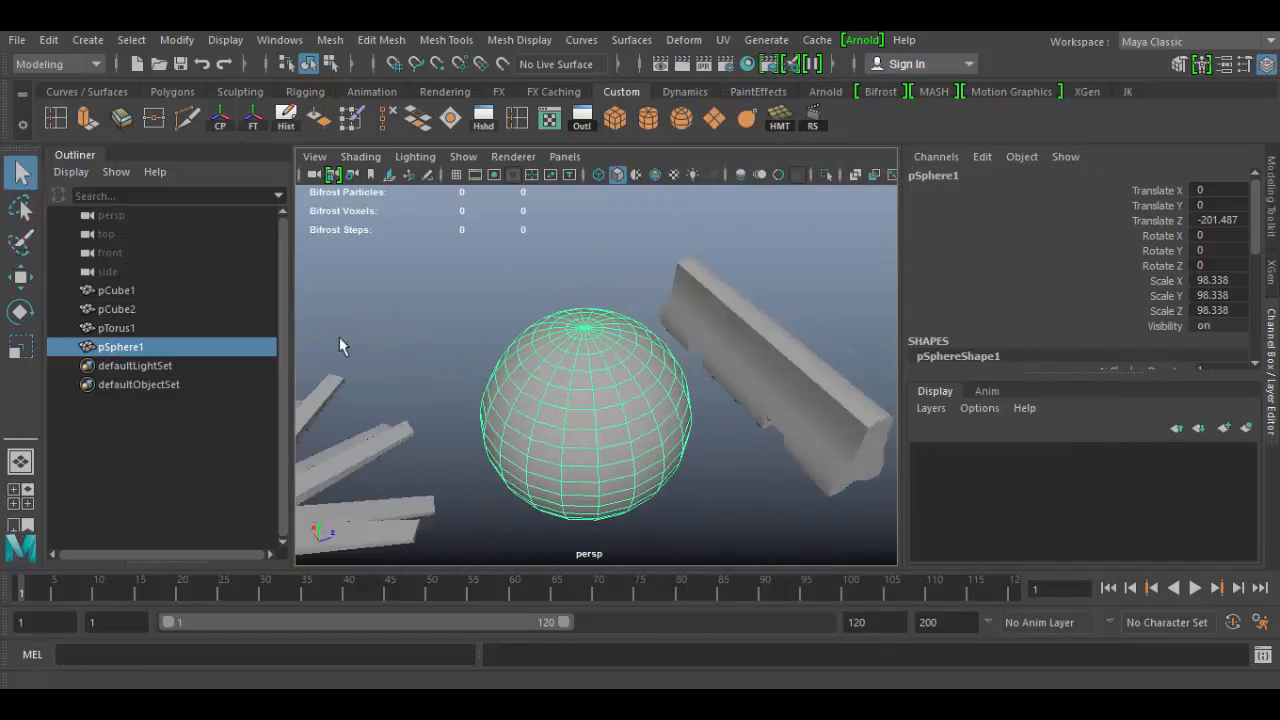
left_click_drag(600, 400, 580, 420)
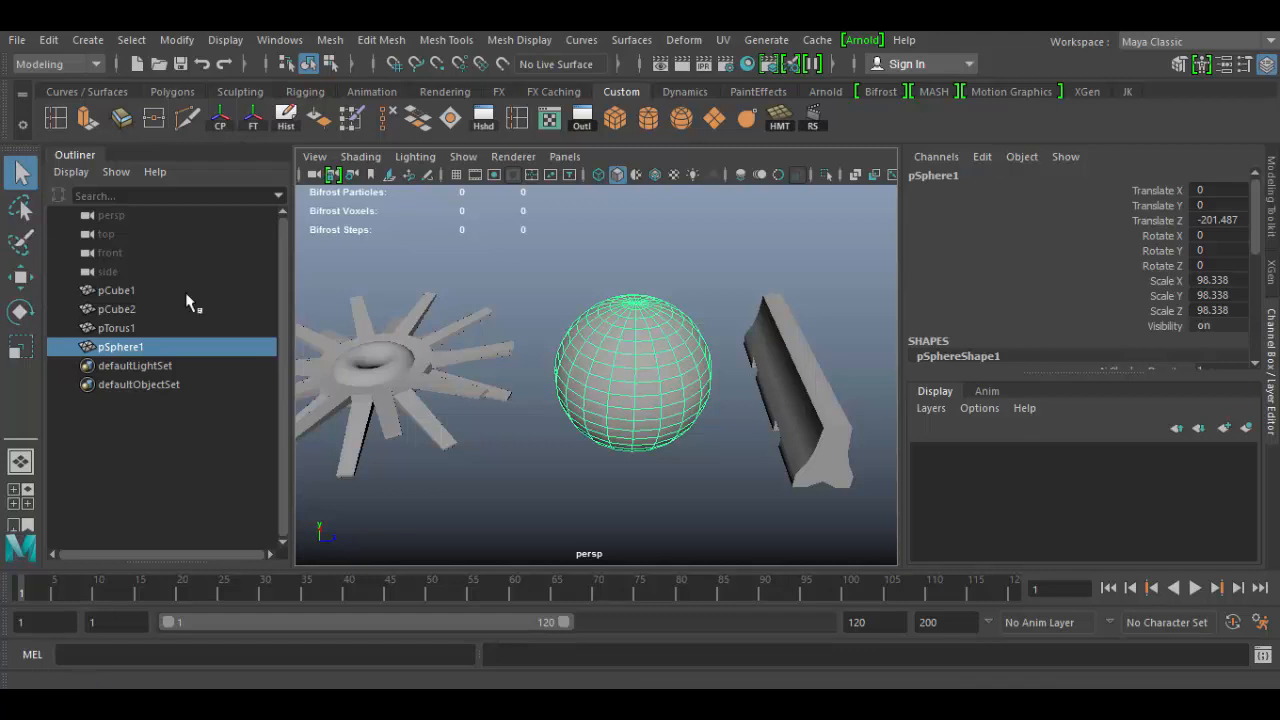
mouse_move(338, 363)
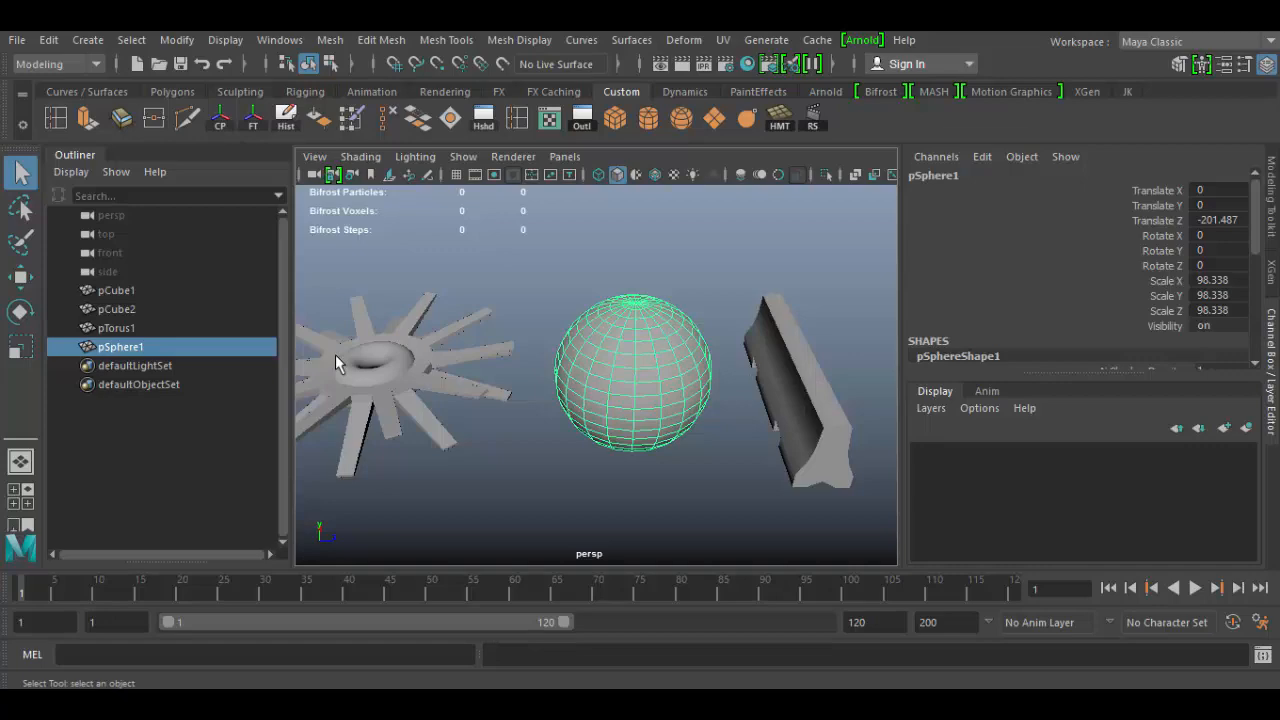
mouse_move(685, 423)
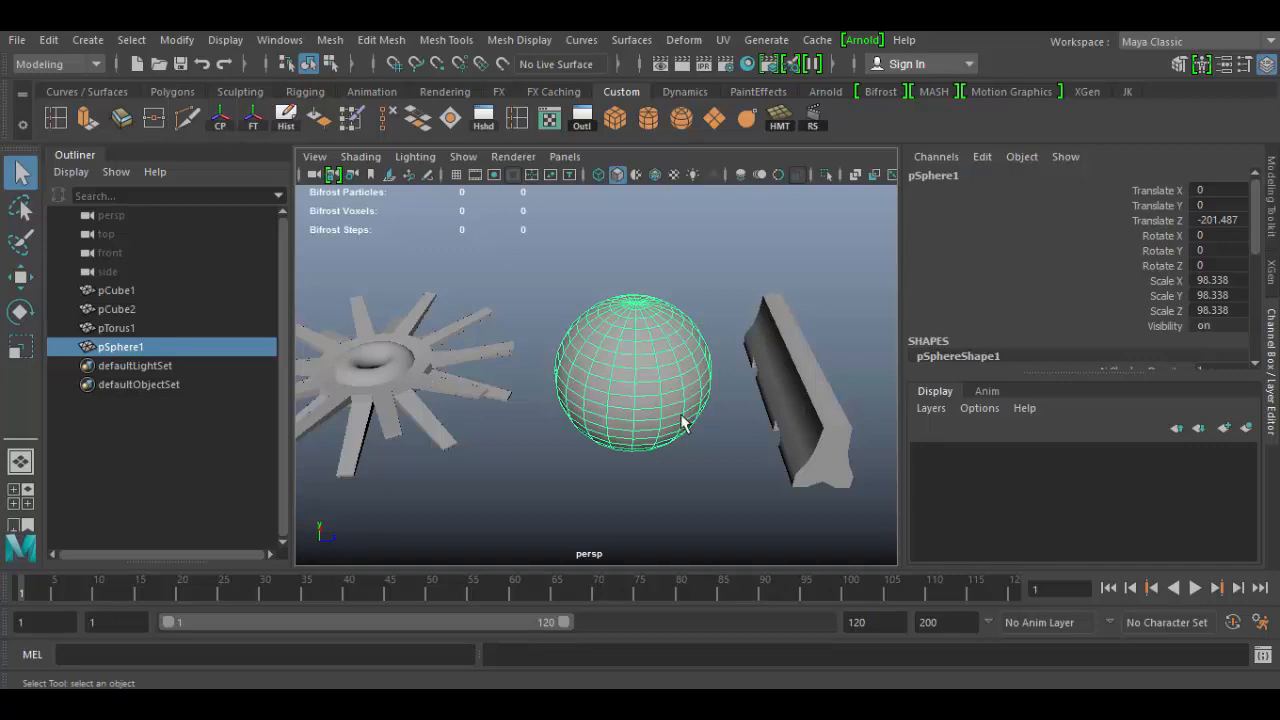